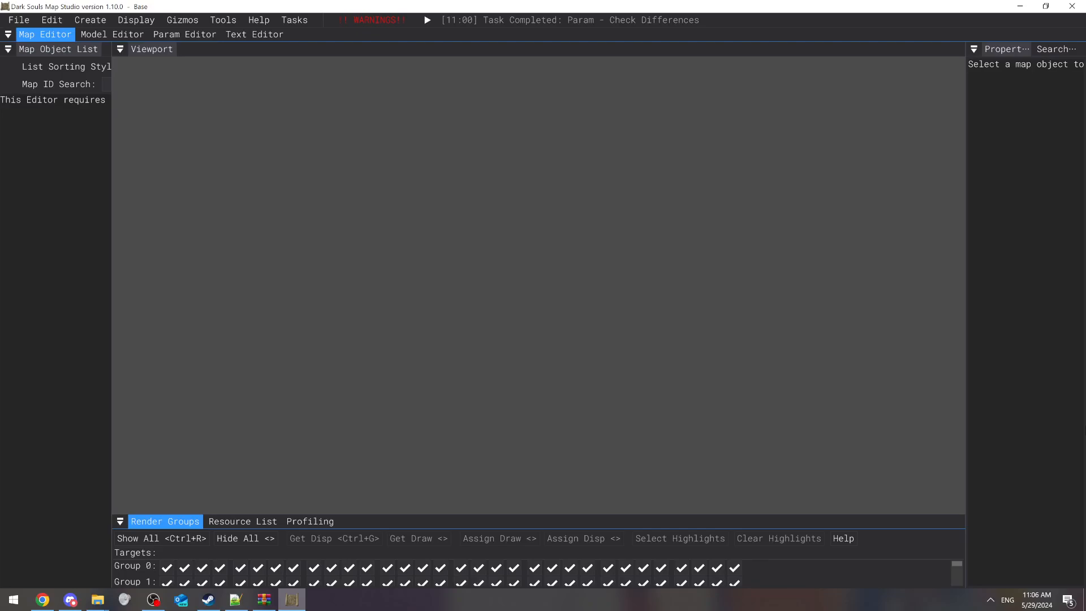
mouse_move(955, 211)
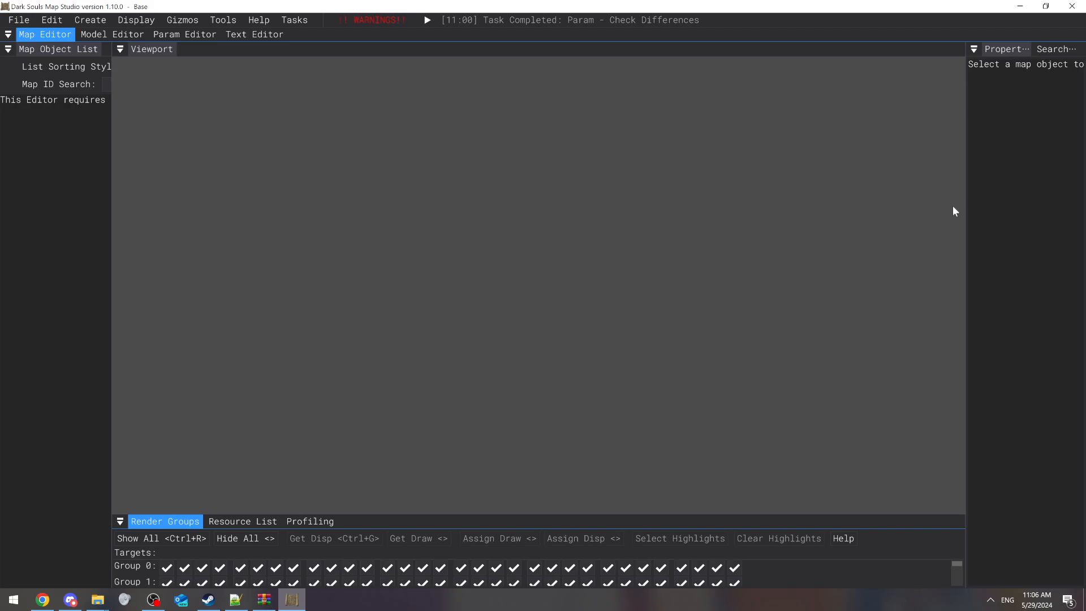
mouse_move(526, 56)
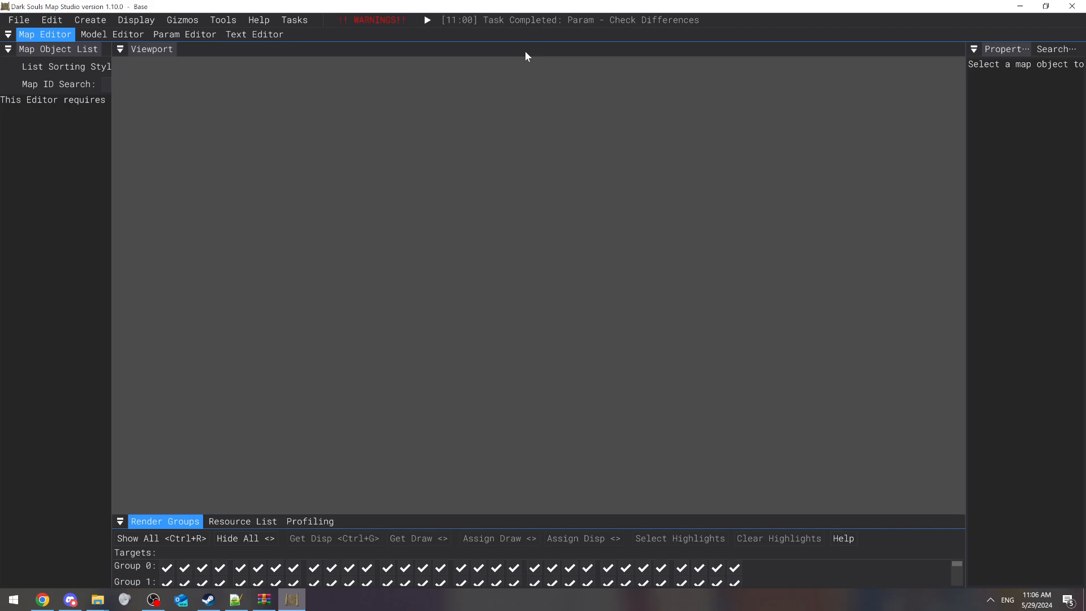
mouse_move(162, 9)
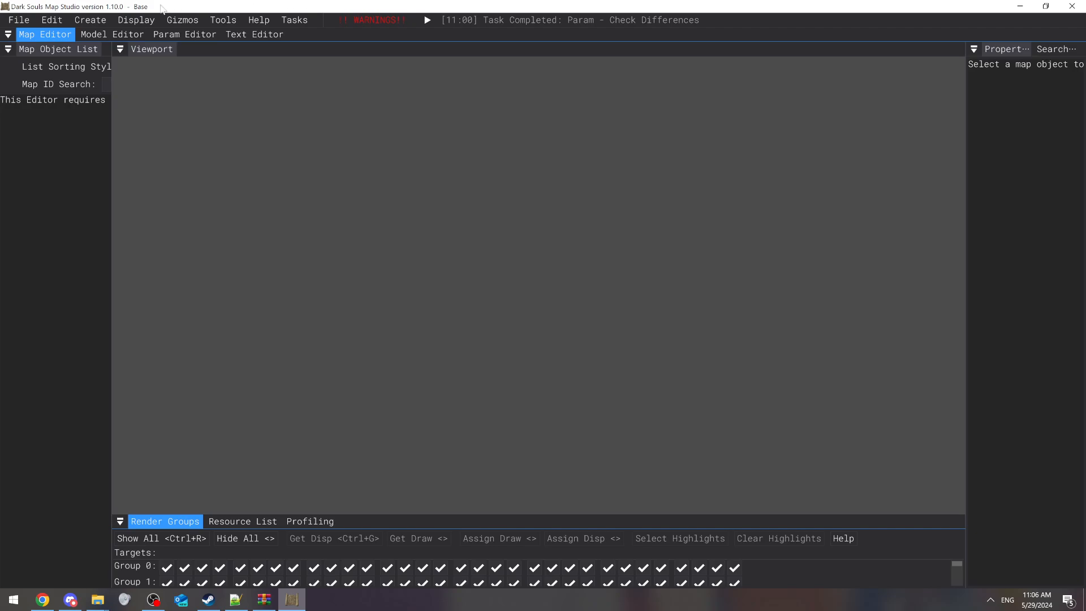
mouse_move(238, 75)
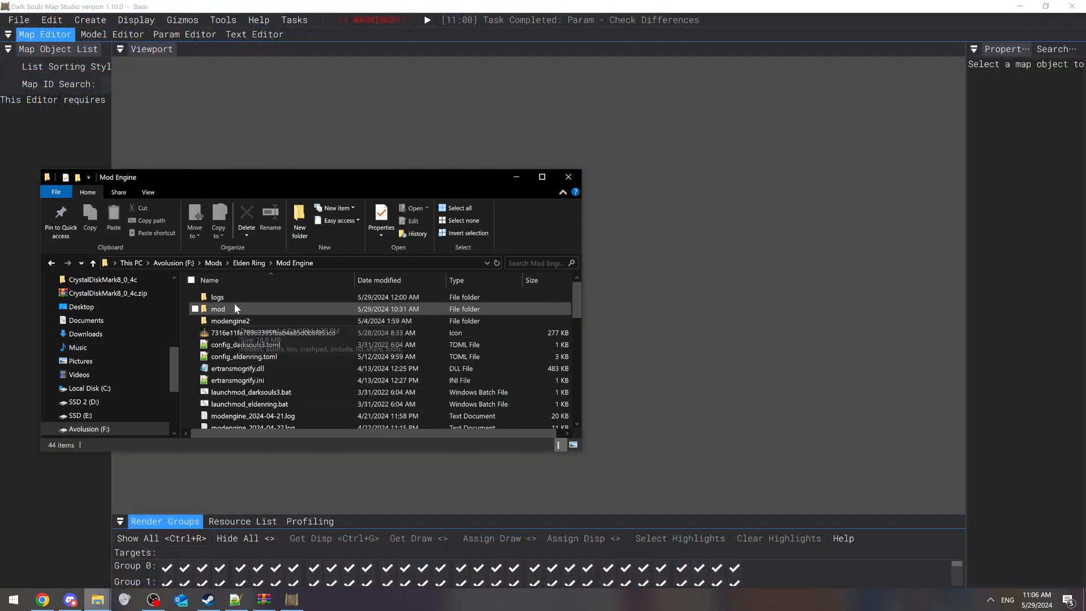
Browse into the Mod Engine mod folder to view its contents.
double_click(217, 309)
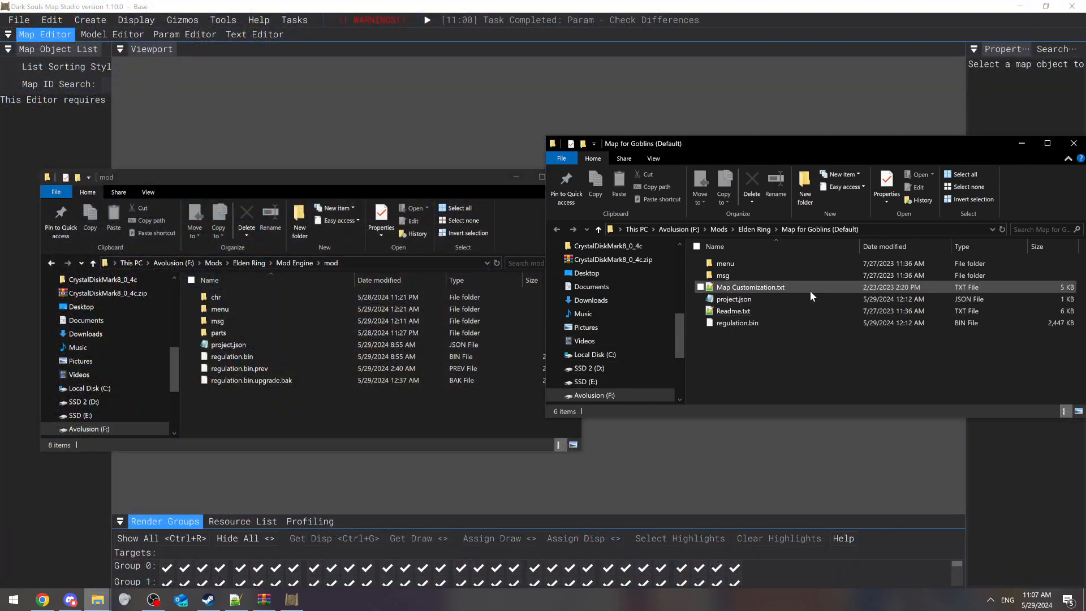
mouse_move(761, 286)
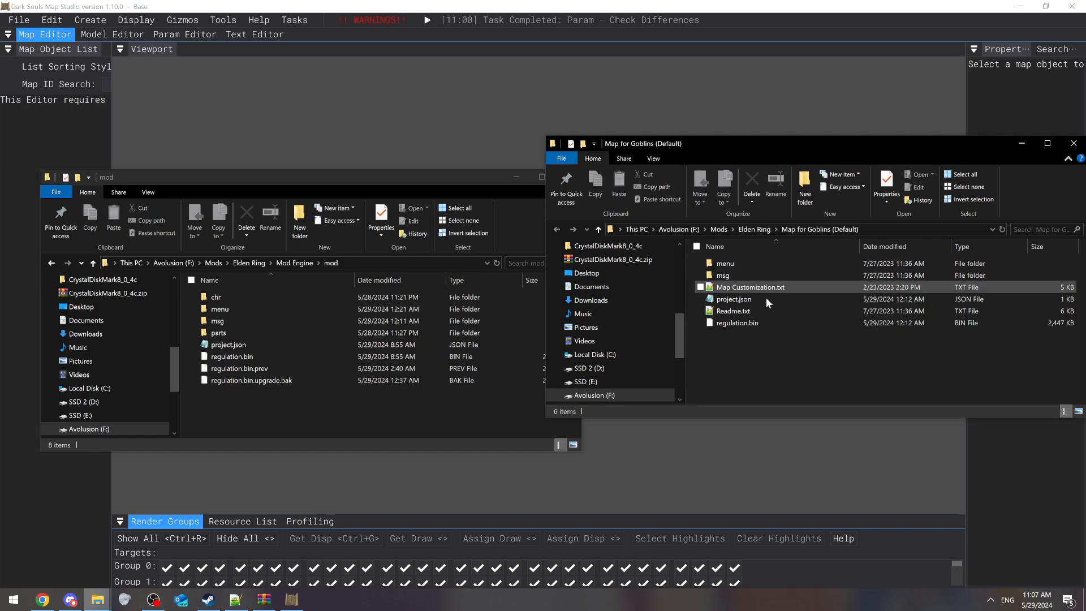
mouse_move(737, 323)
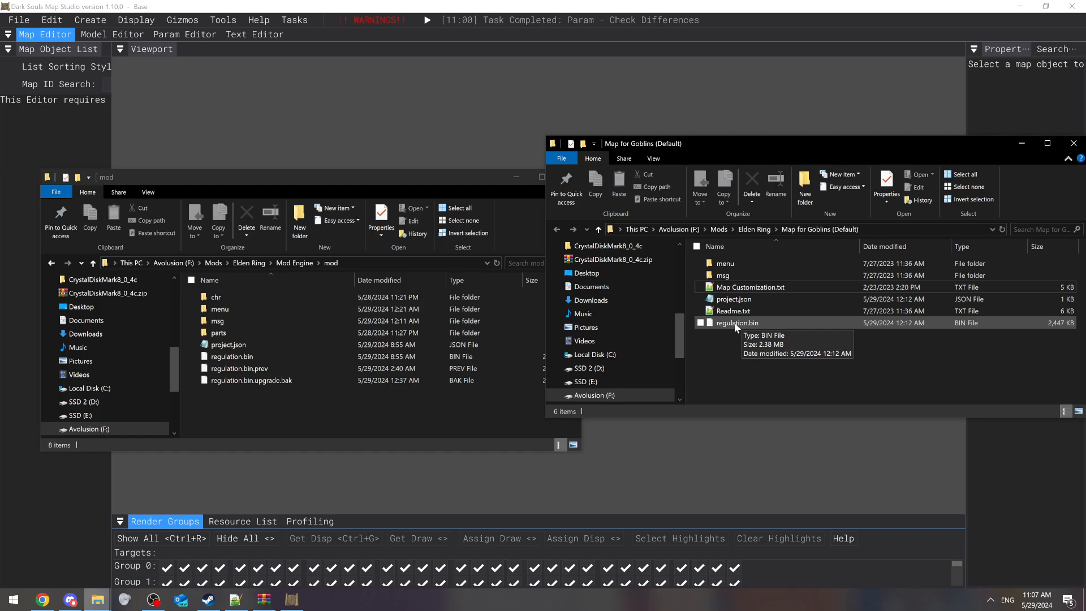
mouse_move(769, 324)
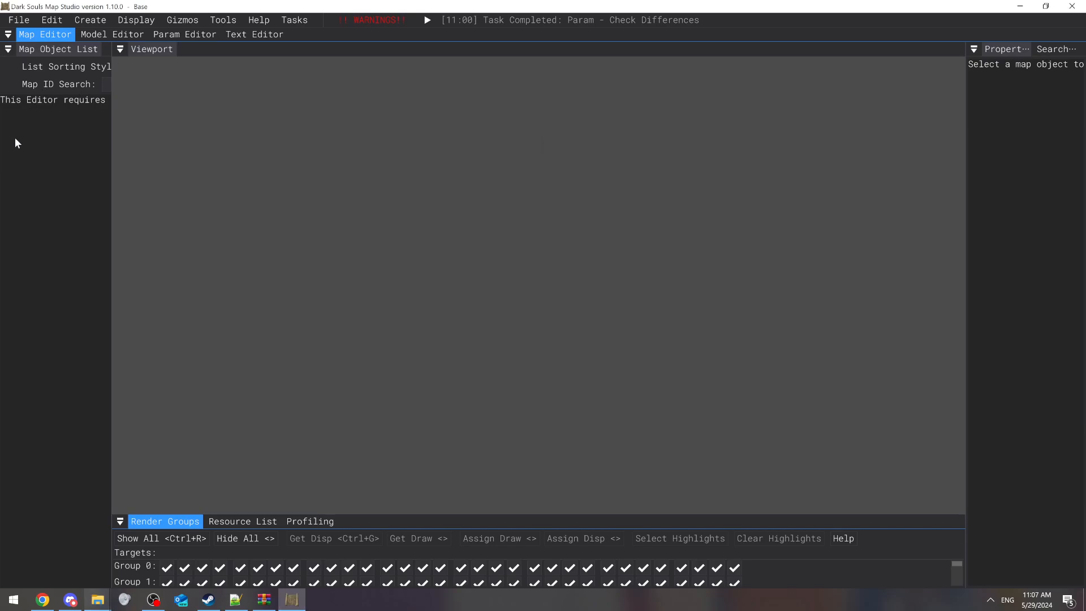
Start a new project named 'test' with Map for Goblins (Default) as its project directory.
left_click(18, 19)
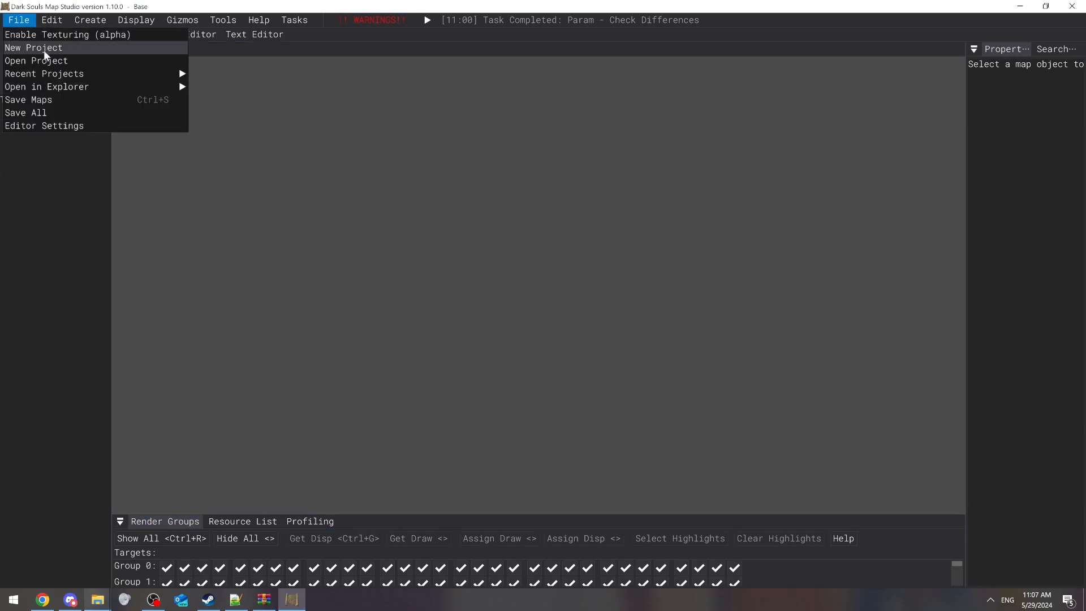
left_click(33, 47)
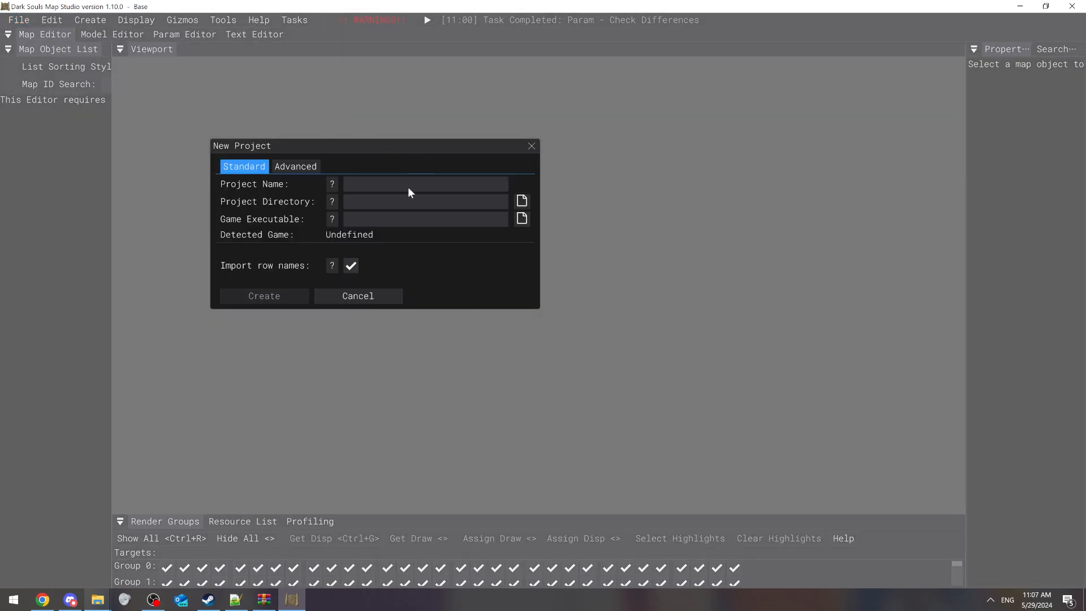
type("test")
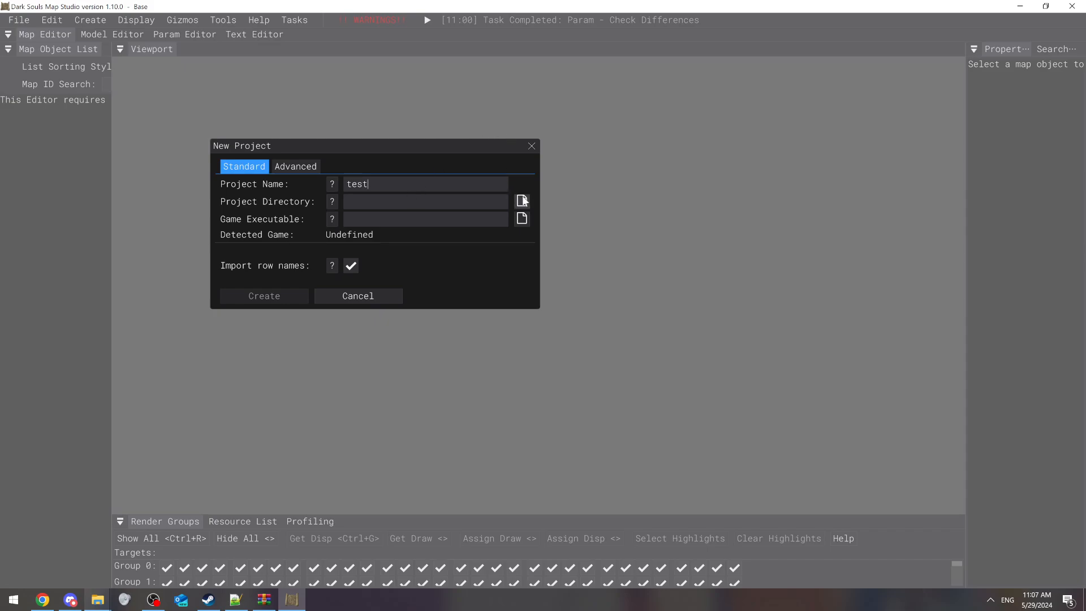
left_click(521, 202)
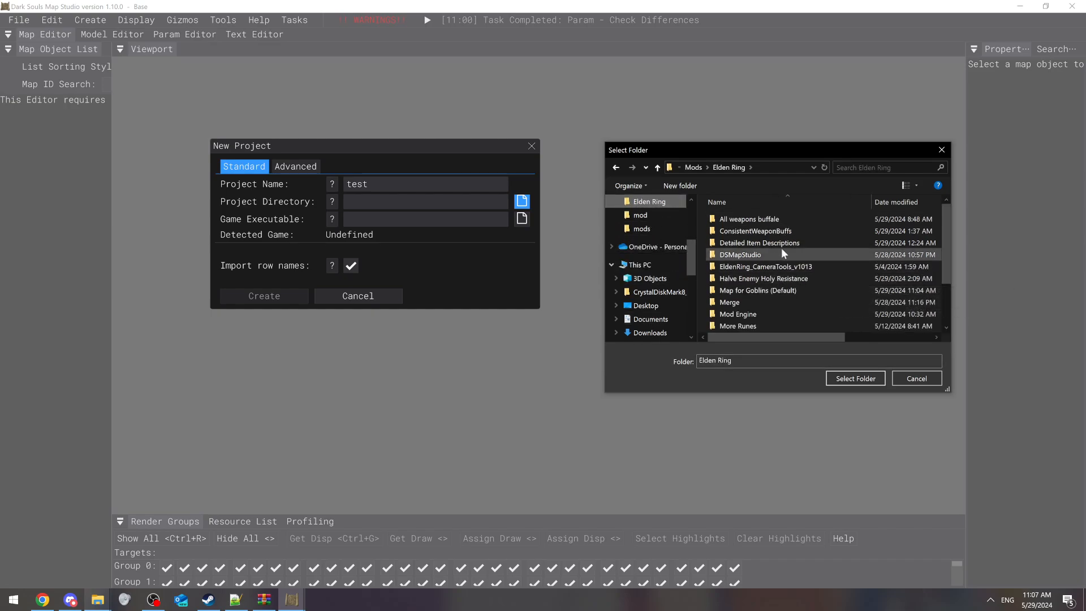
scroll("down", 3)
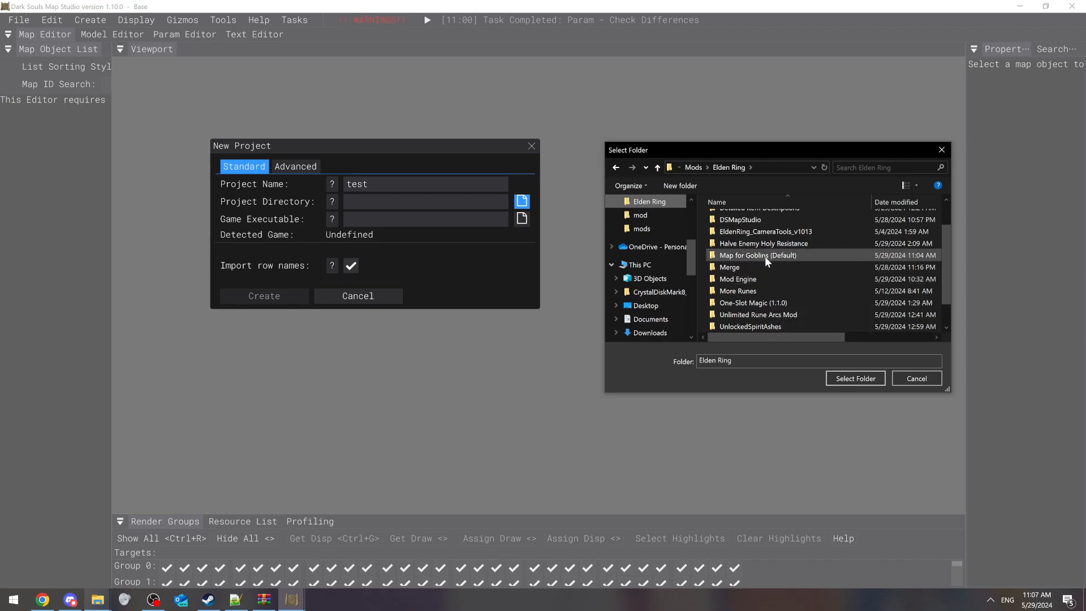
left_click(757, 255)
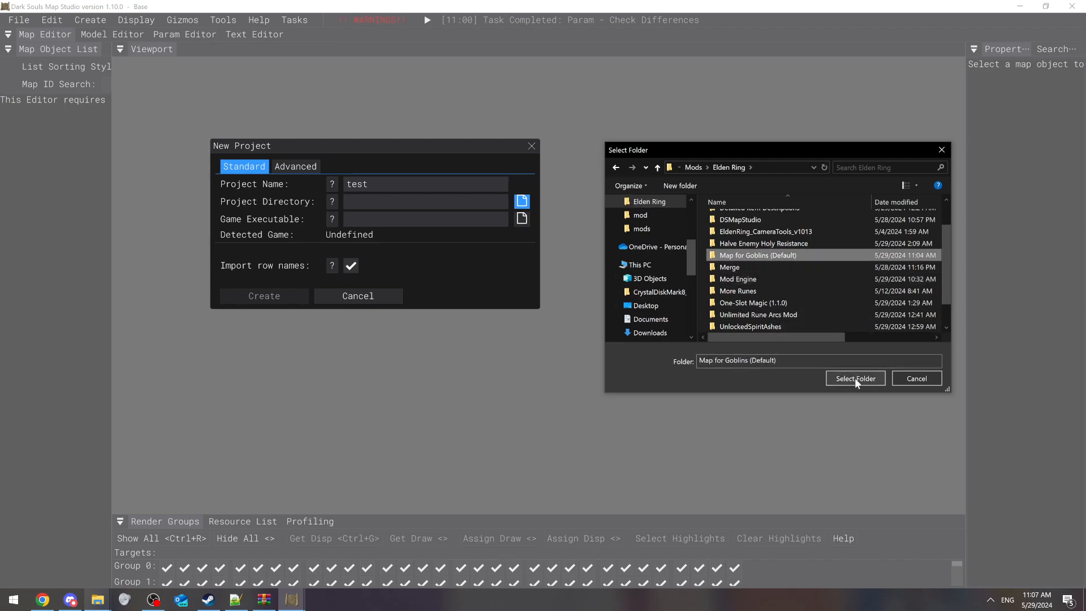
left_click(855, 378)
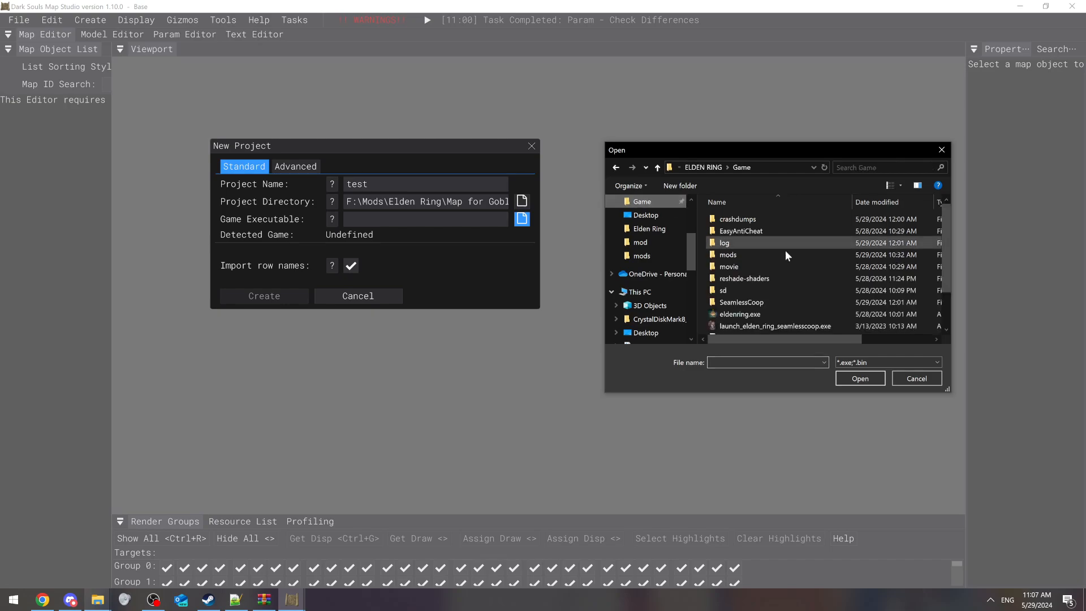
Choose eldenring.exe as the game executable, create the project and replace the existing project.json.
left_click(739, 313)
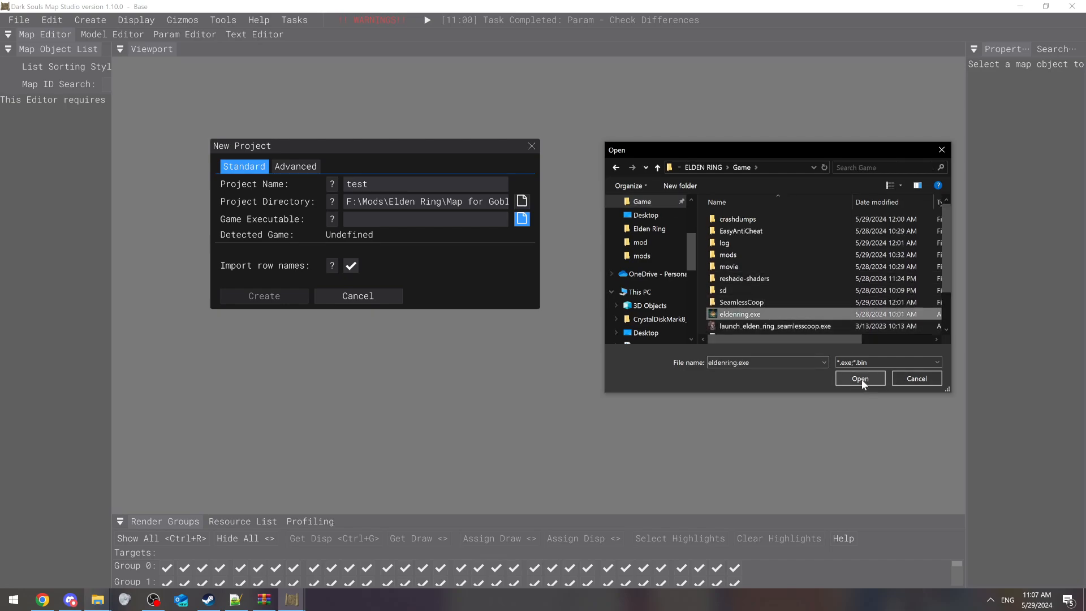
left_click(859, 378)
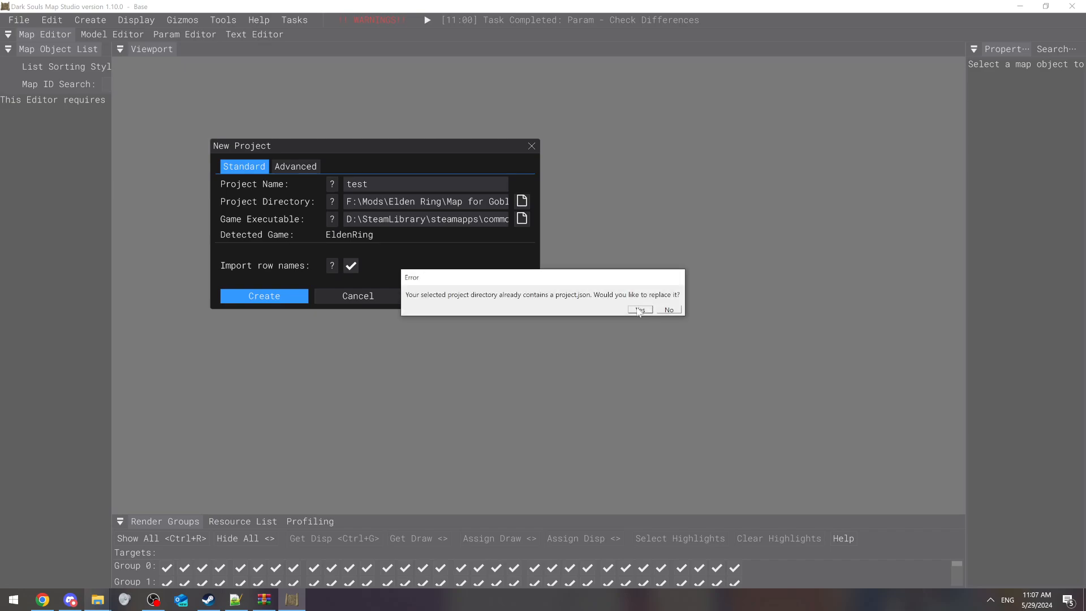
left_click(638, 310)
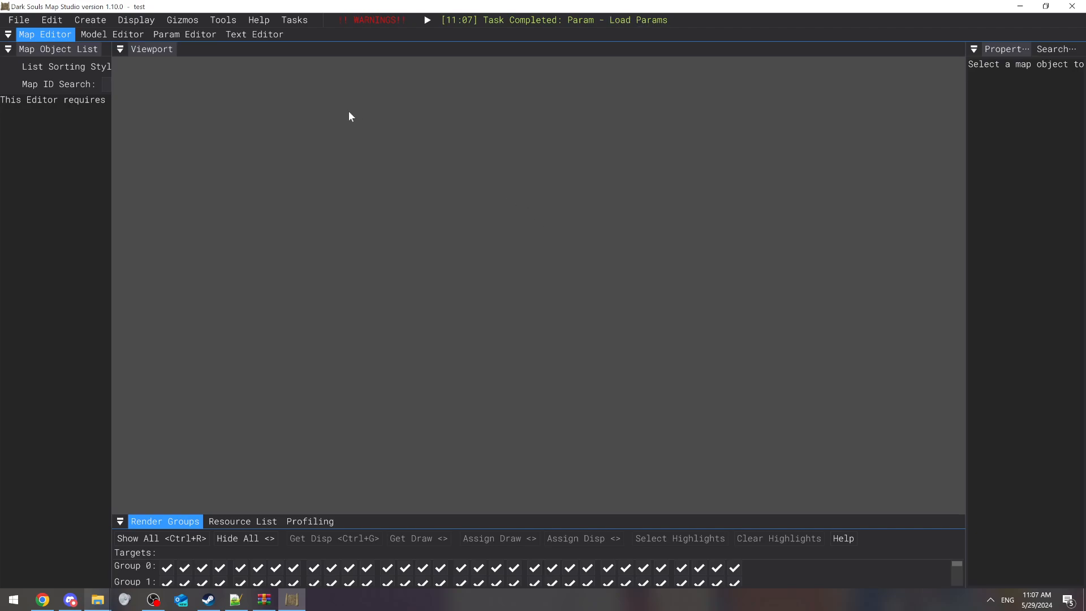
mouse_move(390, 132)
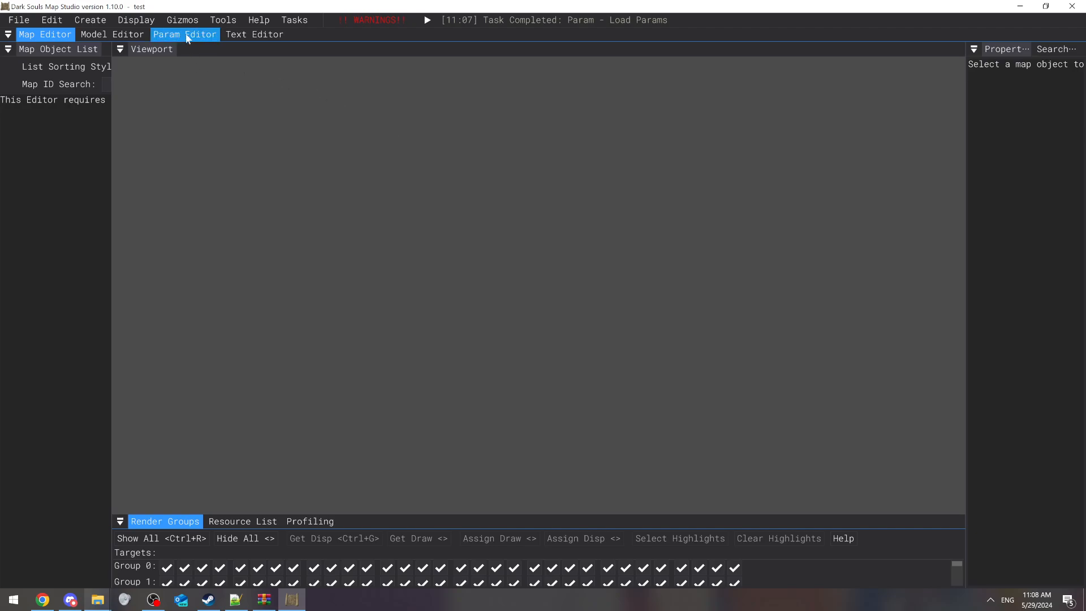
Filter the Param Editor list by 'modified' and show BonfireWarpParam's rows.
left_click(184, 34)
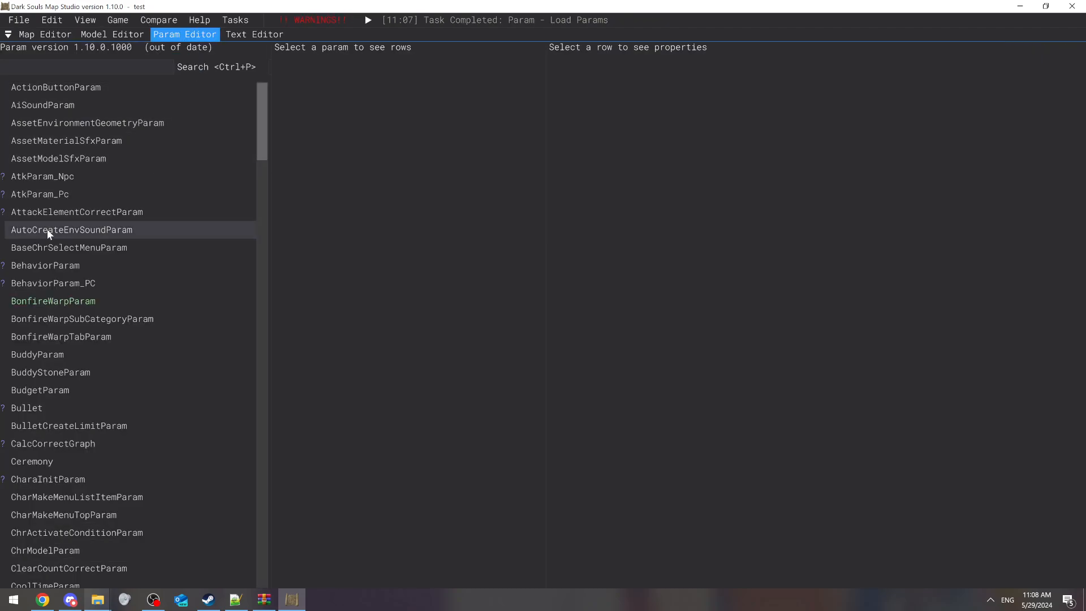
mouse_move(96, 73)
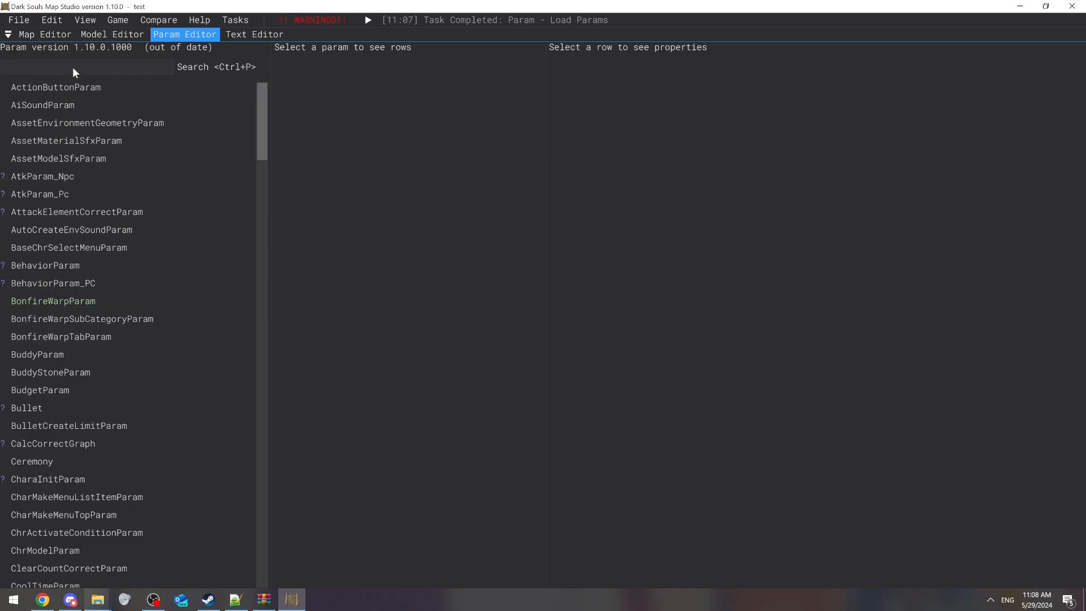
type("modifie")
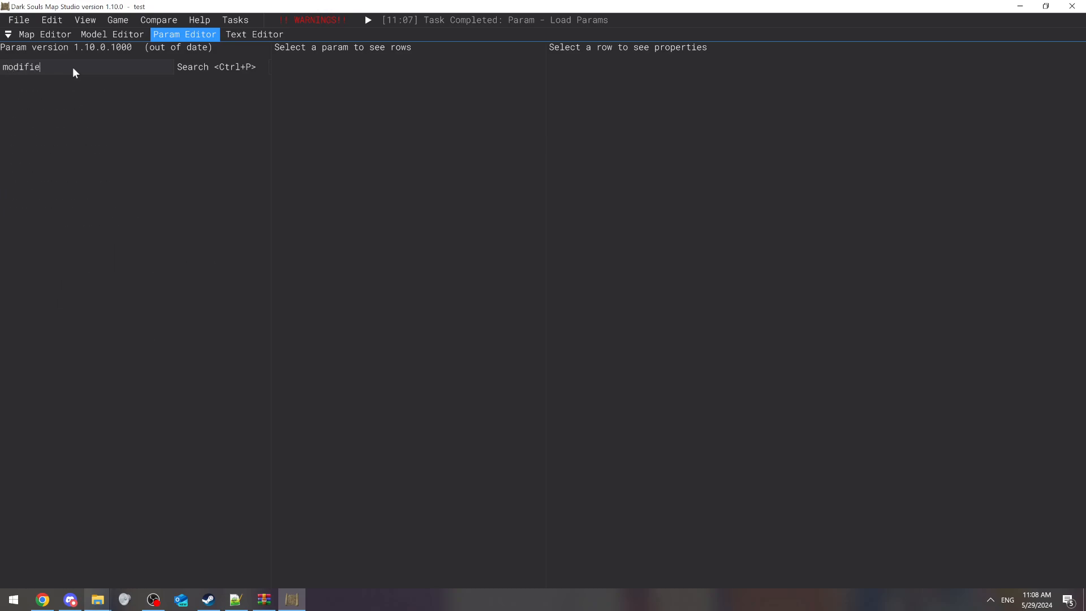
type("d")
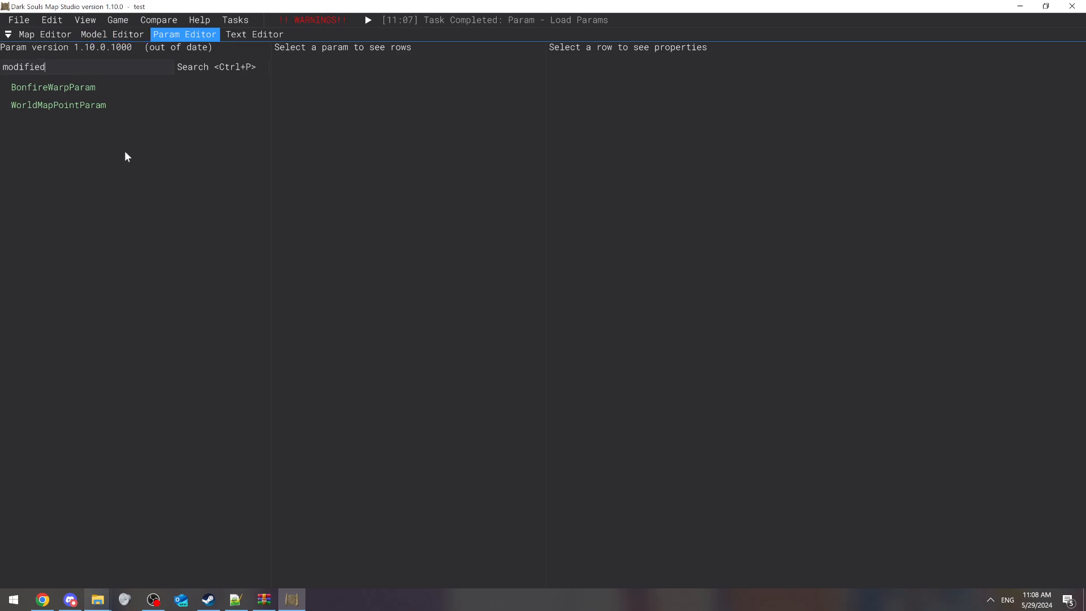
left_click(58, 104)
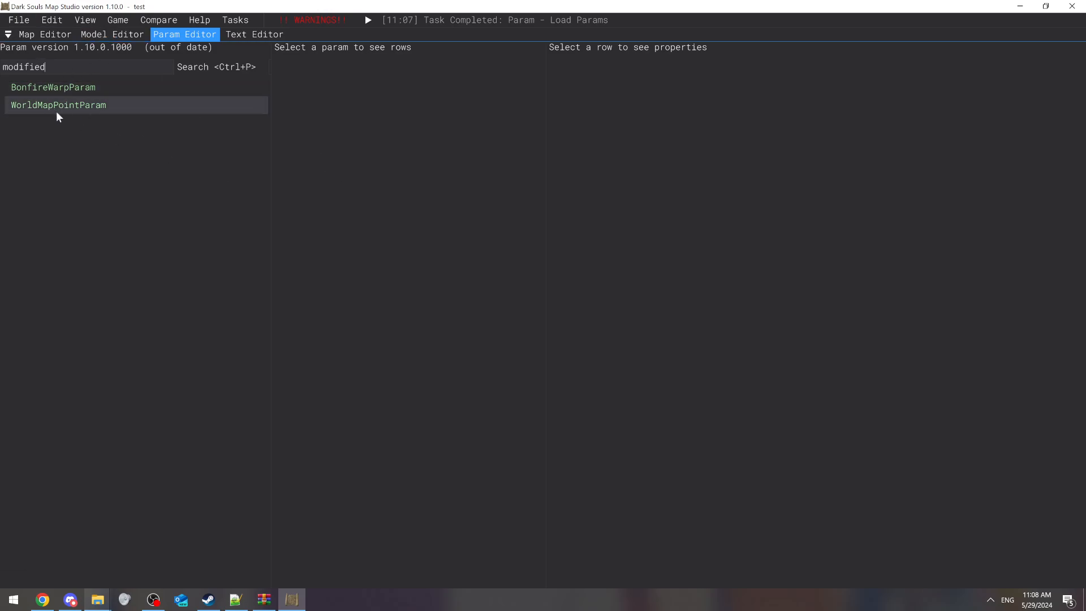
left_click(53, 87)
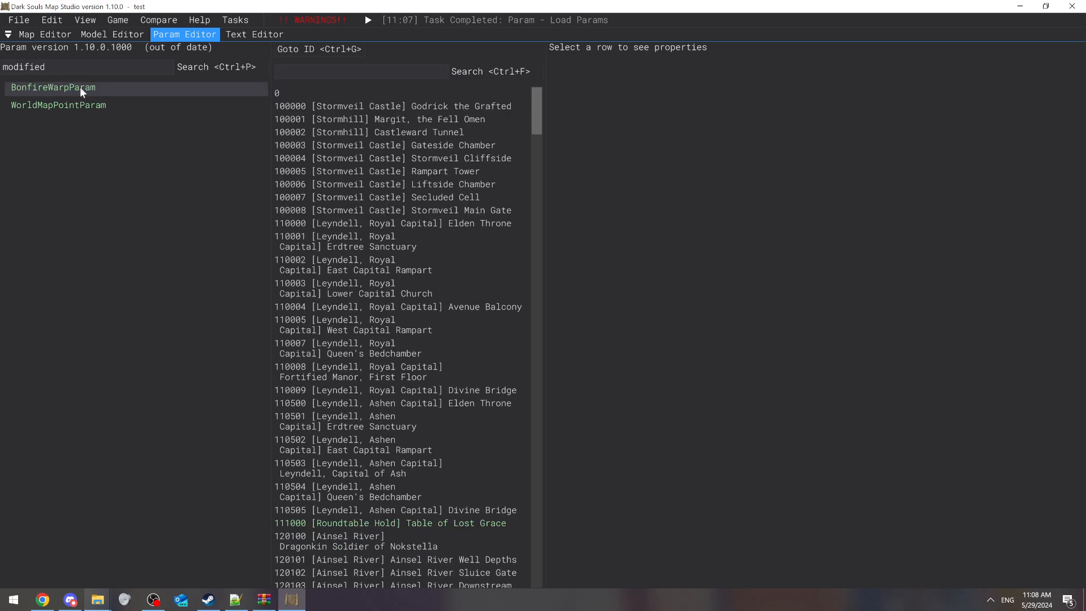
mouse_move(125, 87)
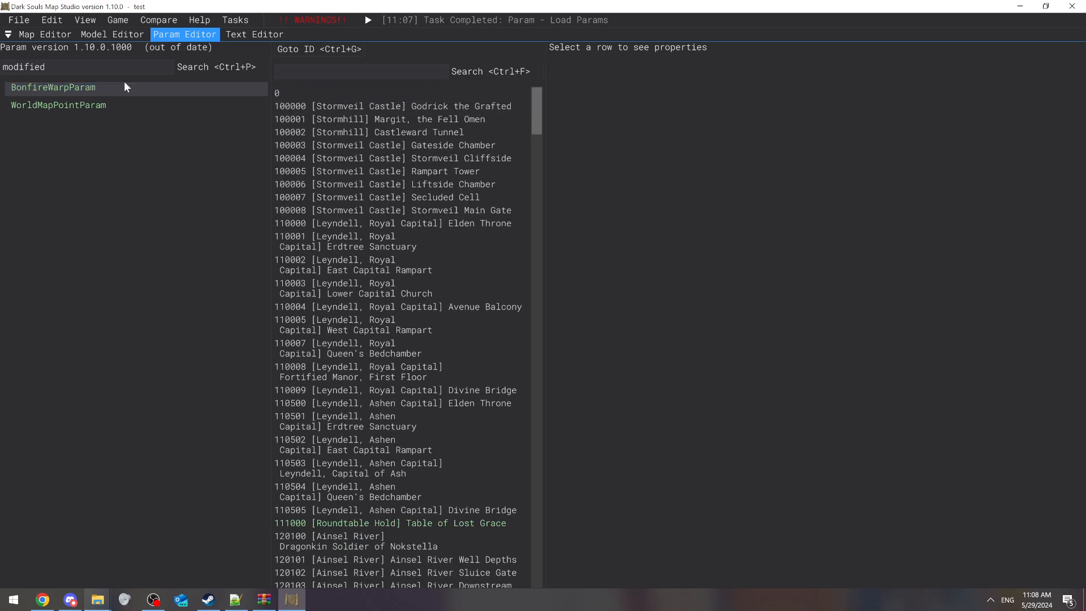
Filter BonfireWarpParam's rows by 'modified' and select the seven filtered grace rows.
left_click(53, 87)
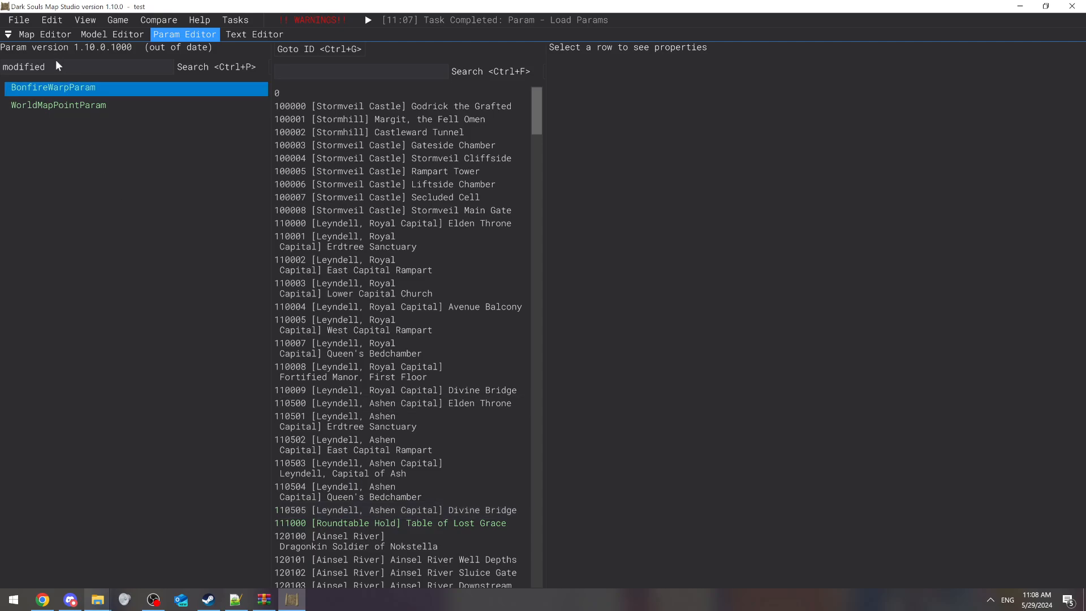
double_click(24, 67)
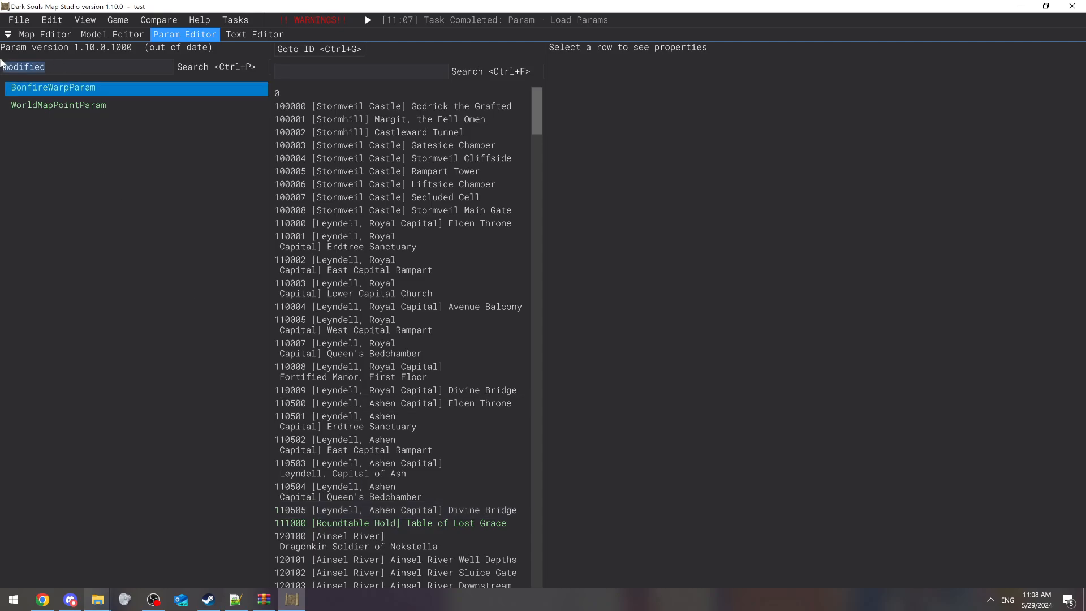
left_click(360, 72)
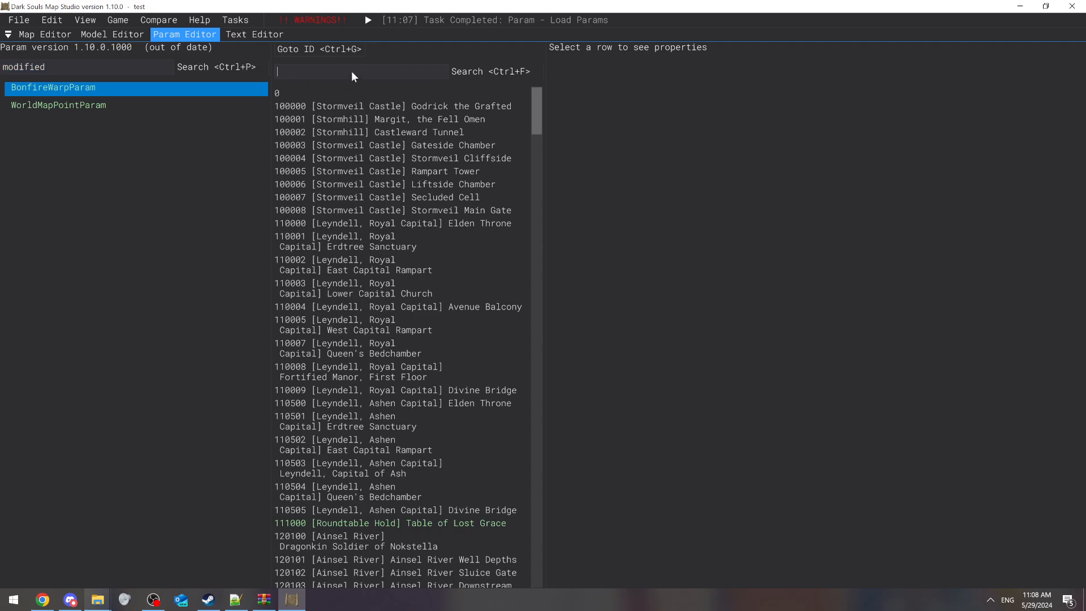
type("modified")
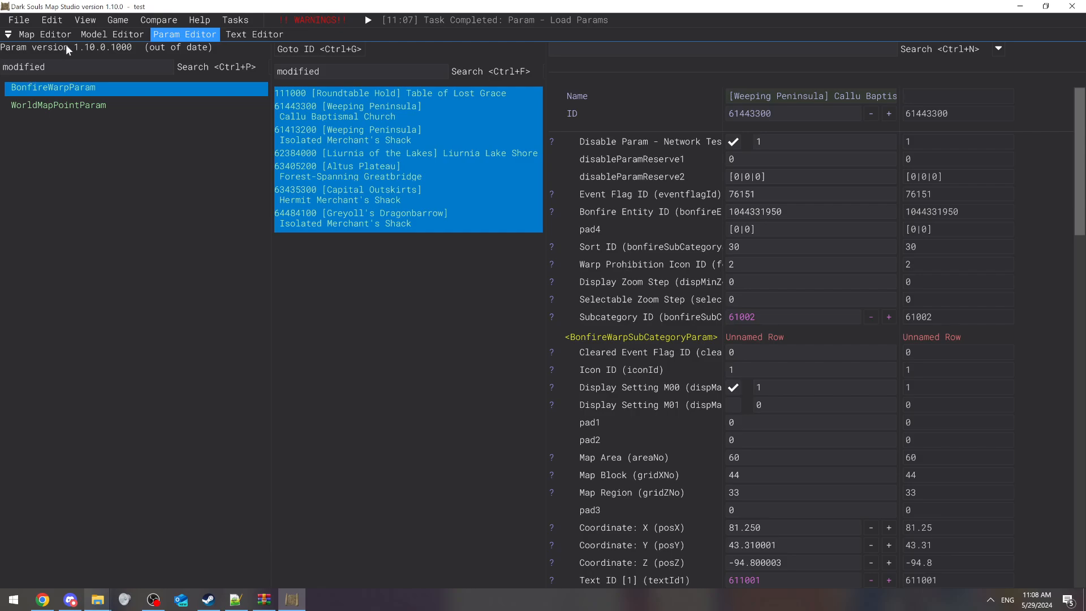
left_click(51, 19)
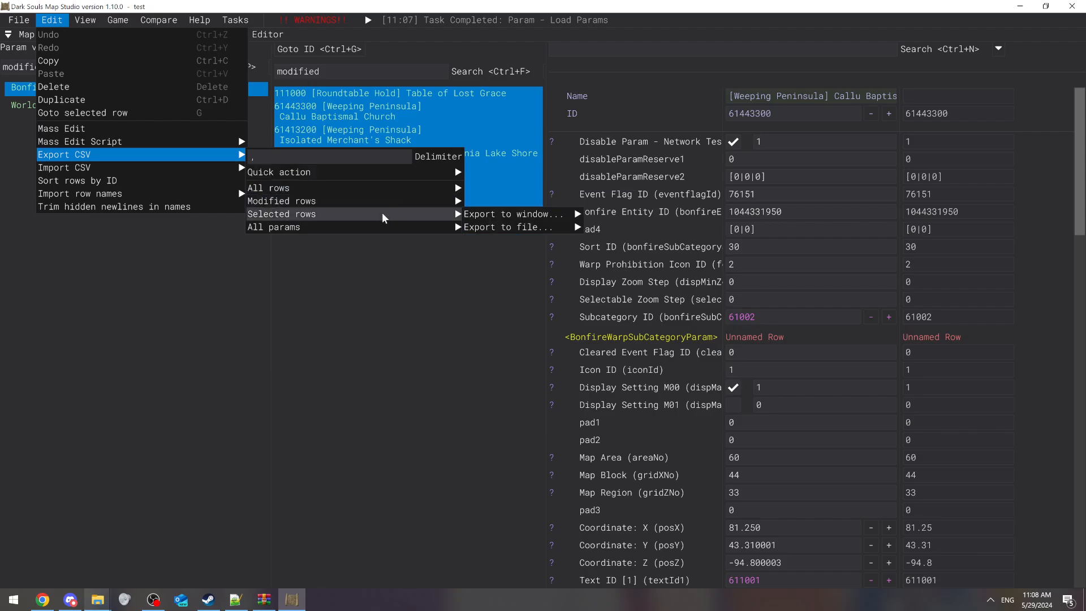
mouse_move(509, 227)
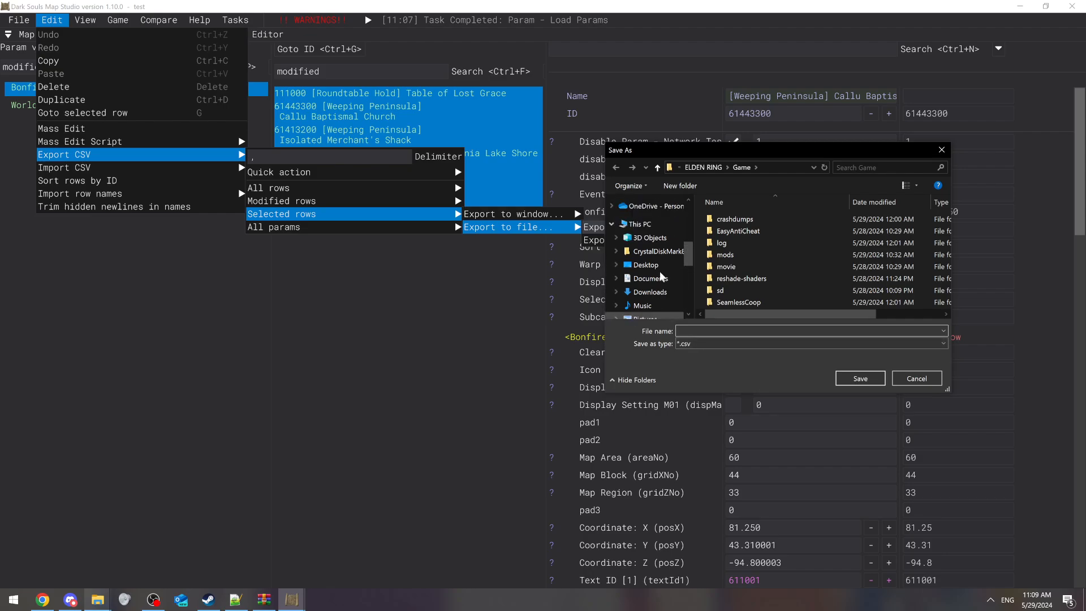
Save the selected rows' CSV export to the Desktop as bonfire.csv.
left_click(644, 265)
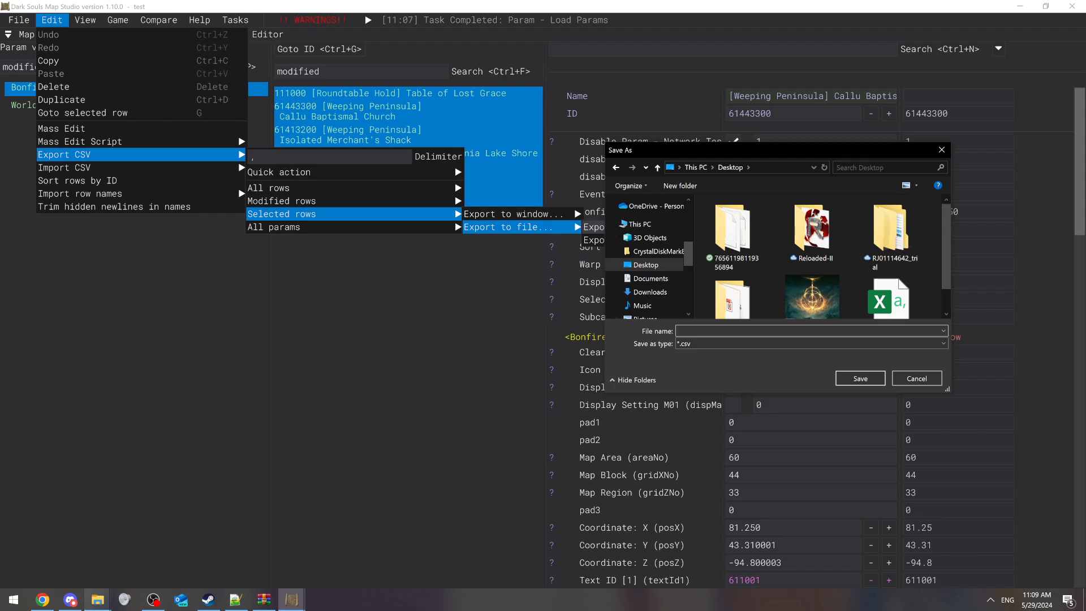
type("bonf")
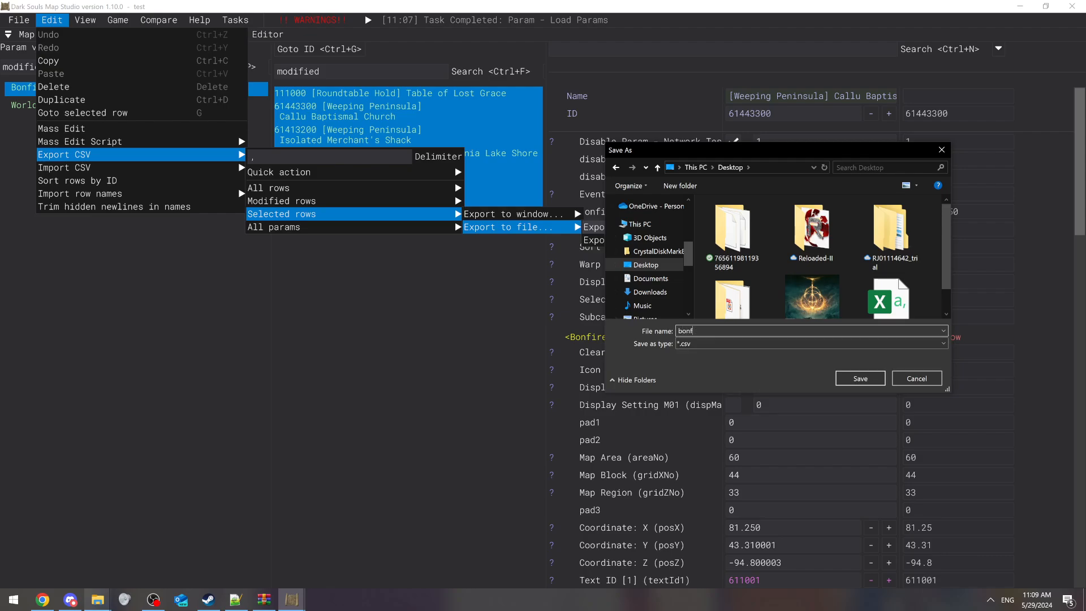
type("ire")
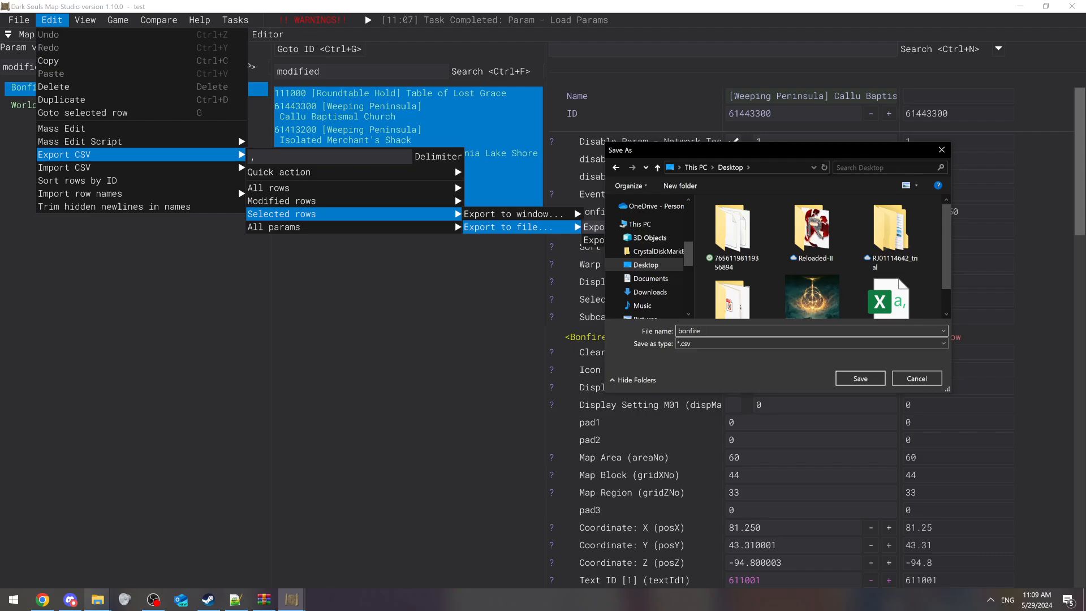
type(".csv")
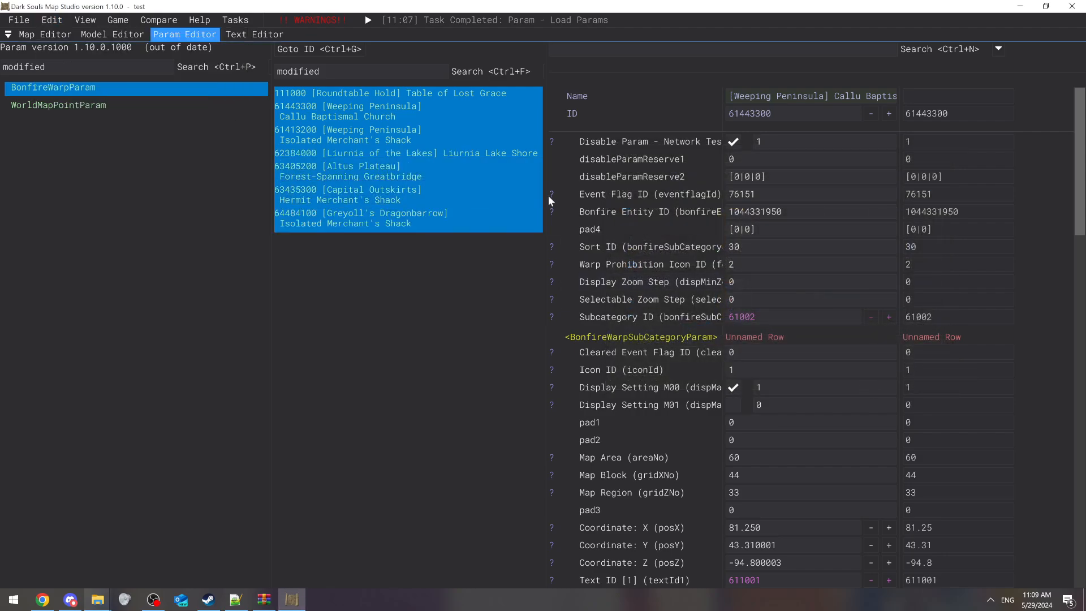
mouse_move(242, 312)
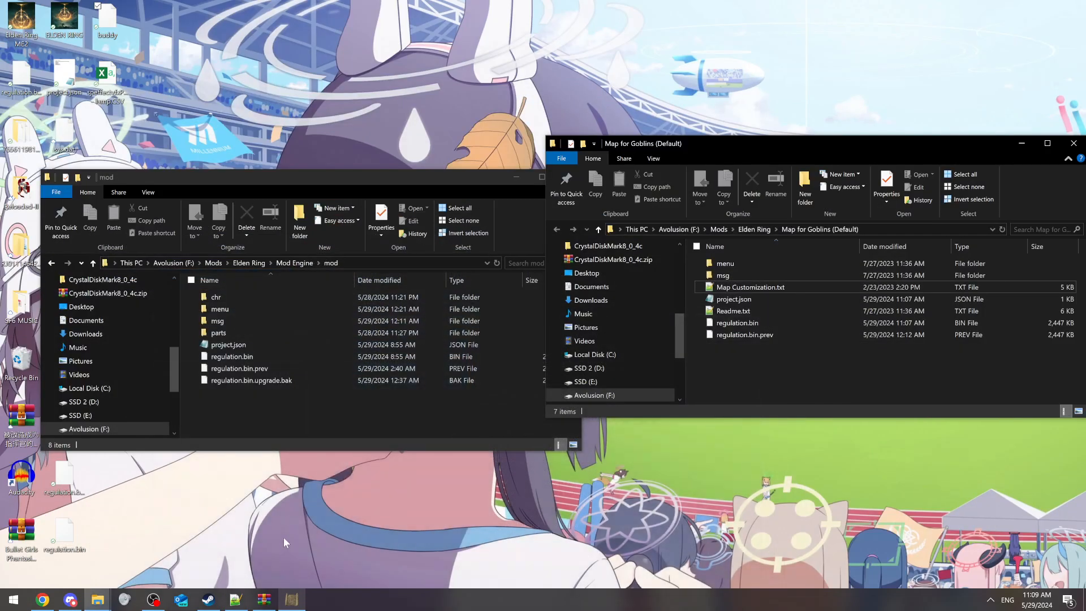
Switch back to Map Studio and load the recent project EldenRing: Base.
left_click(291, 600)
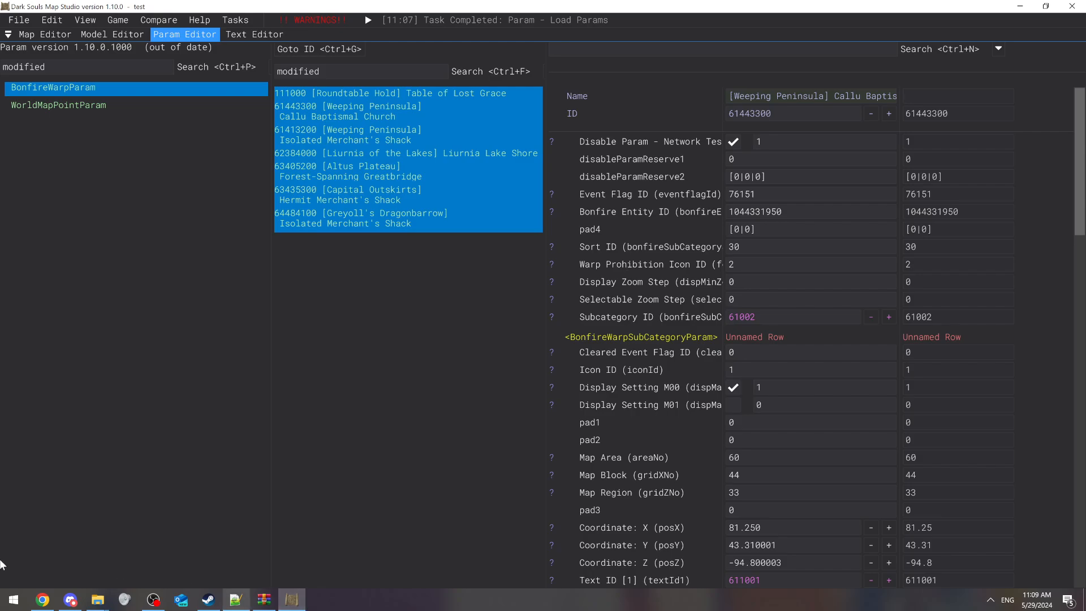
left_click(13, 599)
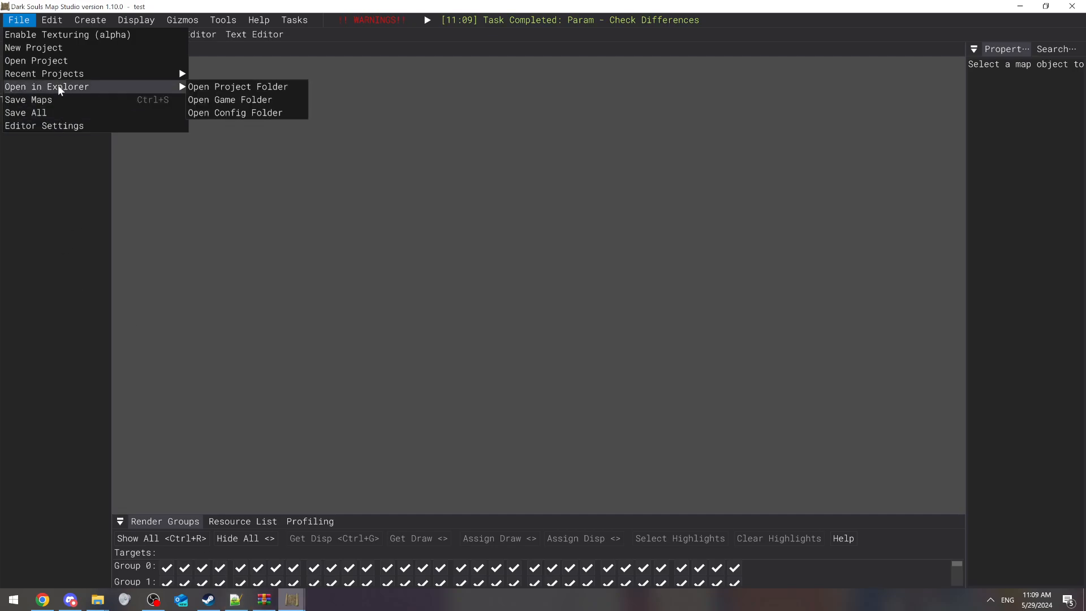
mouse_move(44, 73)
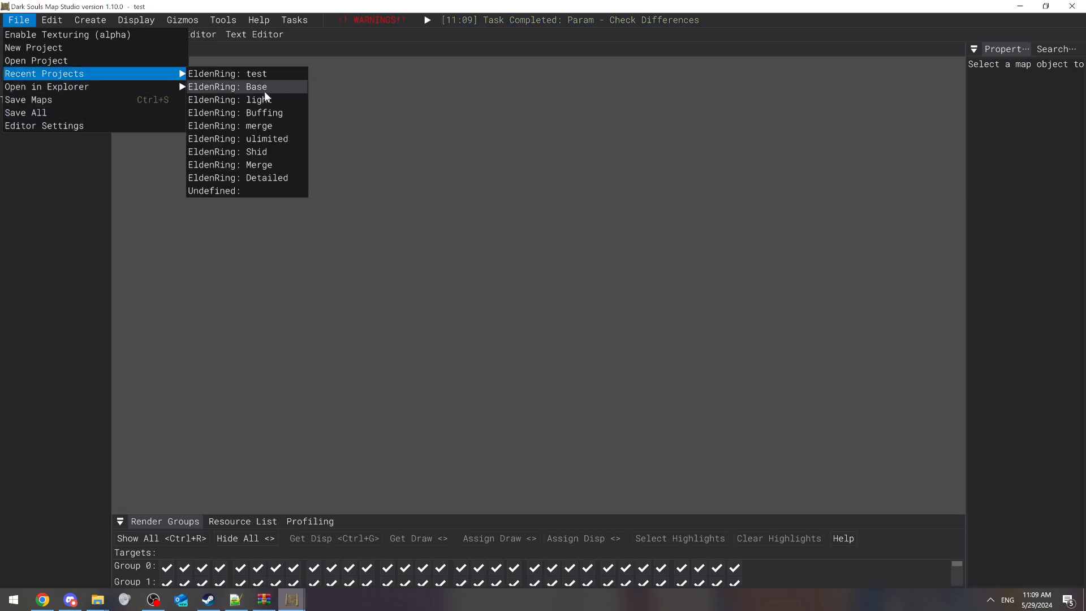
left_click(228, 87)
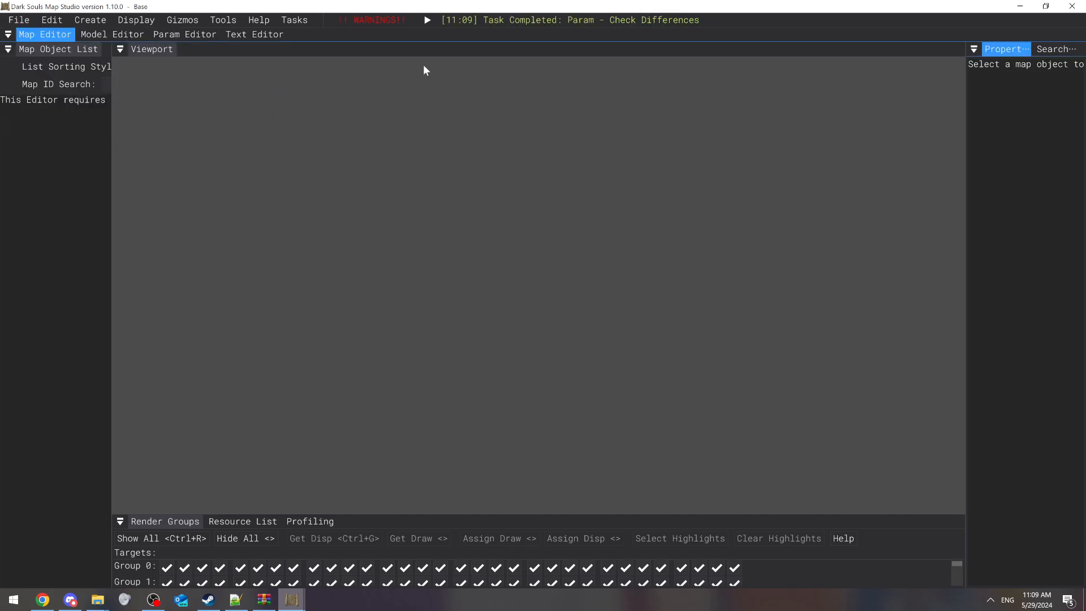
Filter Base's param list by 'bon' and show BonfireWarpParam's rows.
left_click(185, 34)
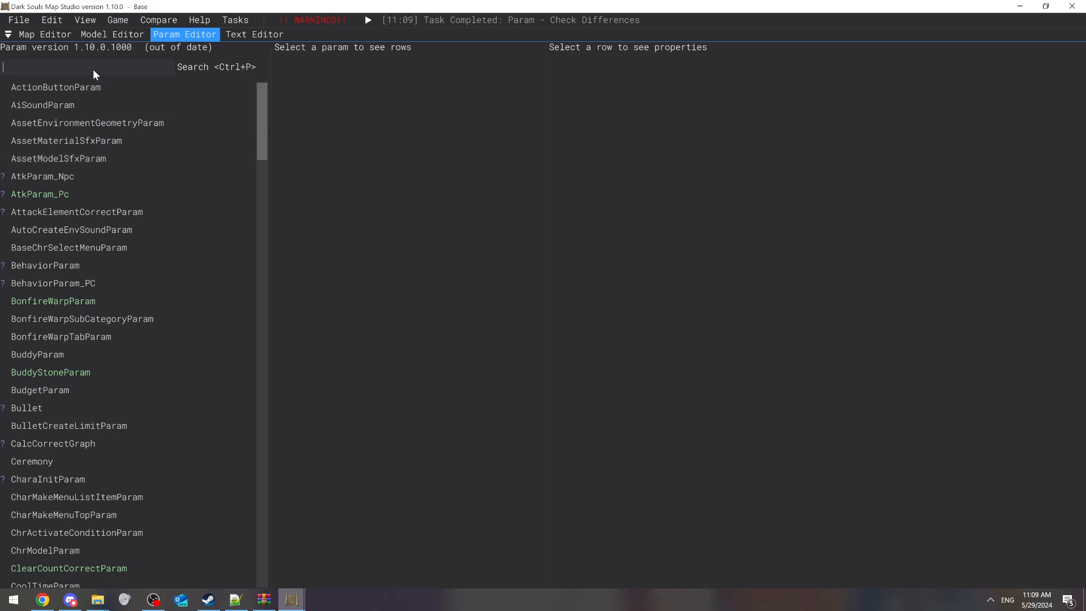
type("bon")
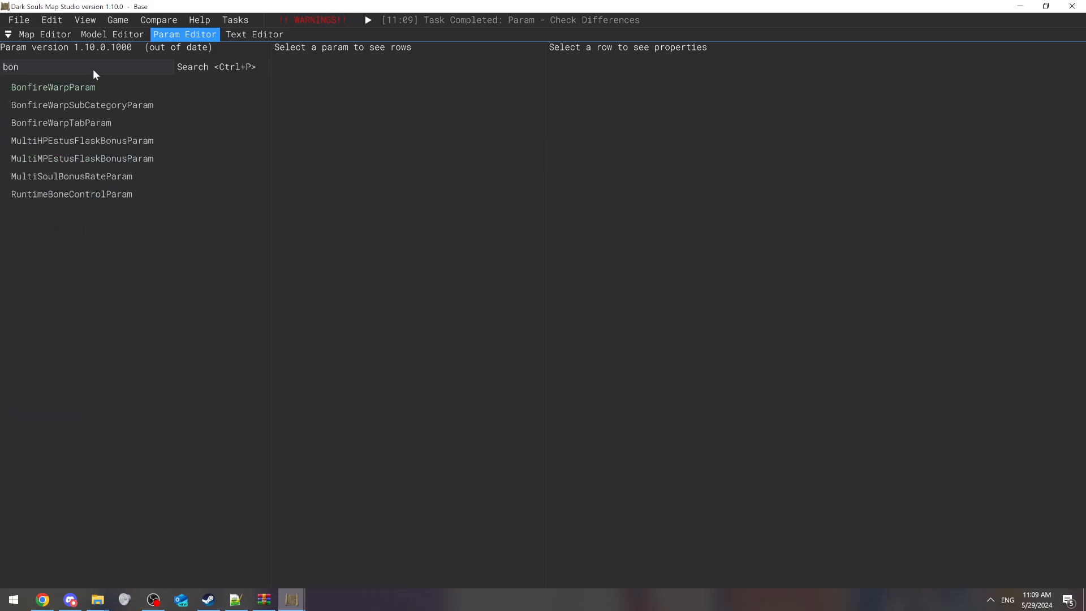
left_click(53, 87)
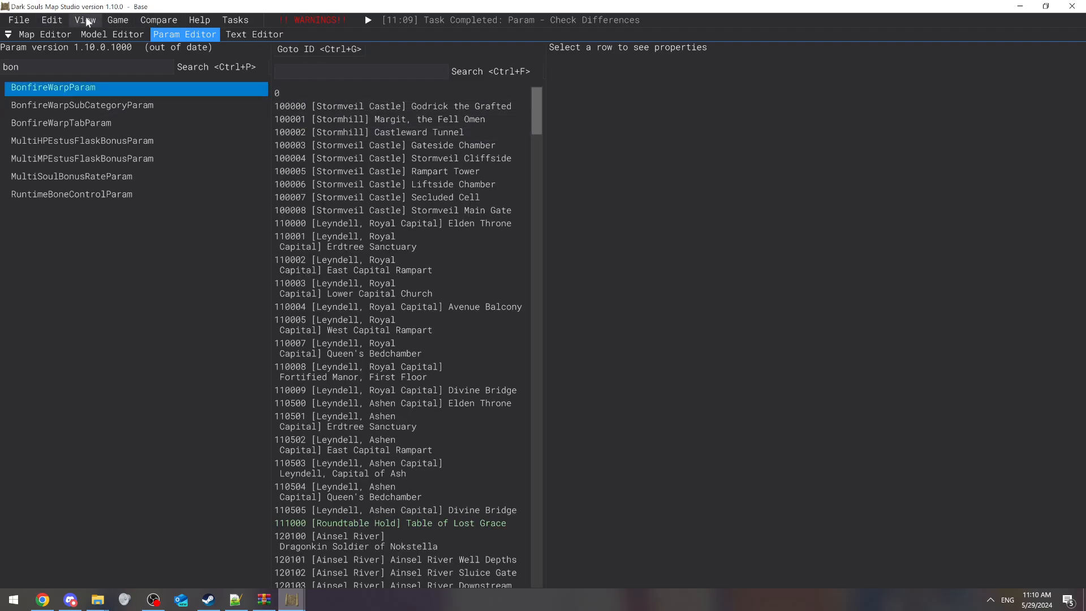
Begin an all-fields CSV import from file for BonfireWarpParam, then cancel it.
left_click(51, 19)
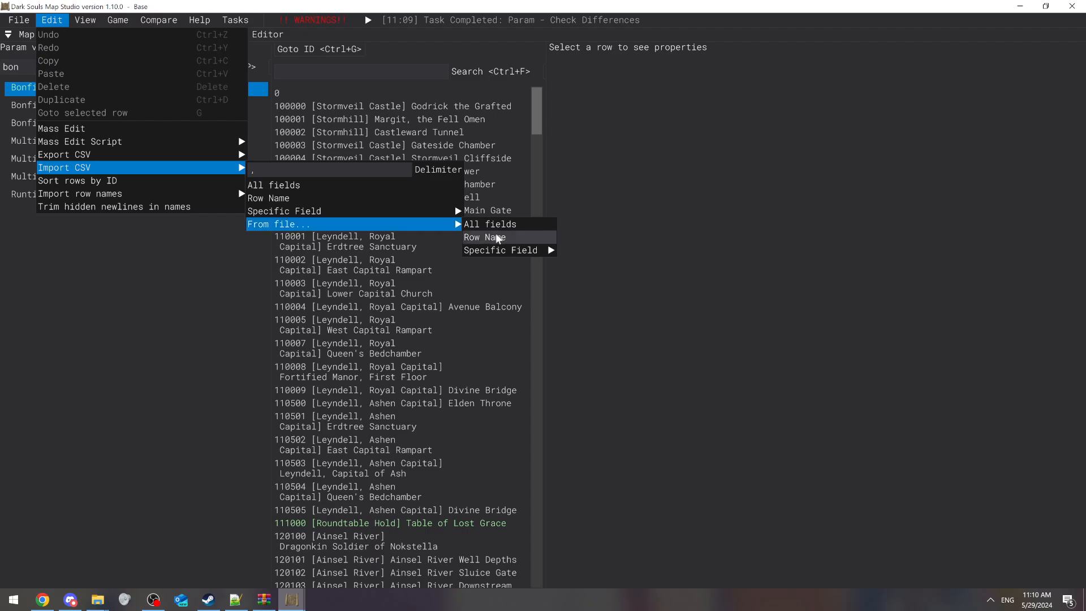
left_click(489, 224)
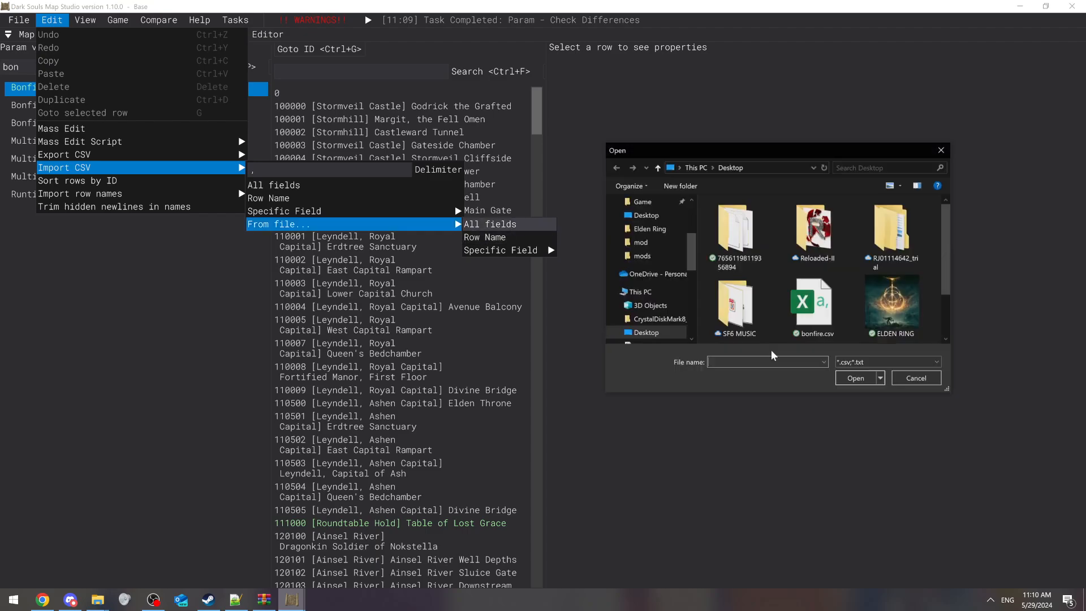
scroll("down", 3)
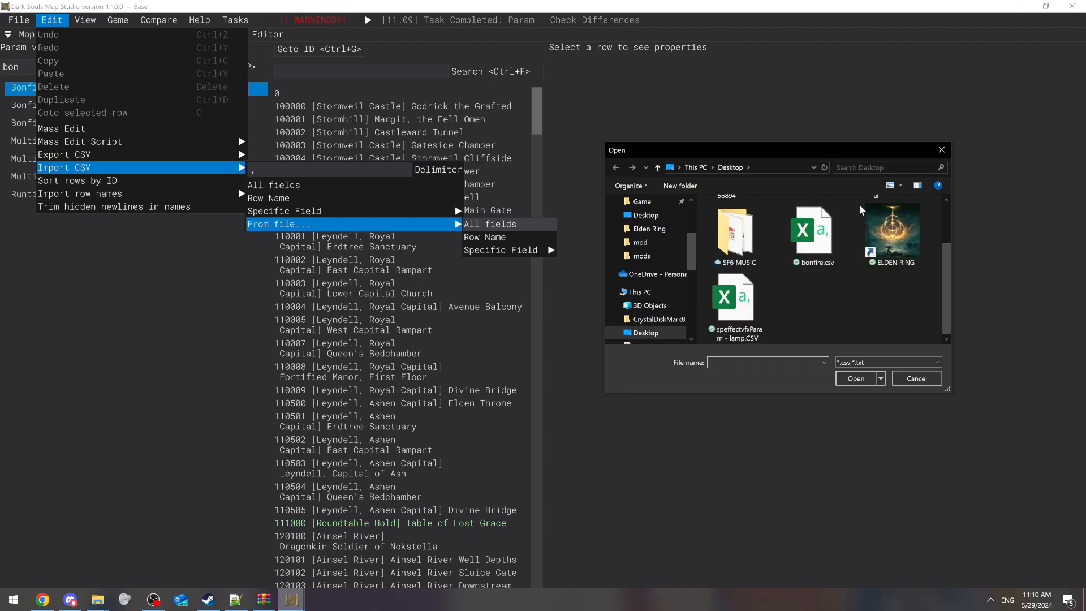
left_click(813, 232)
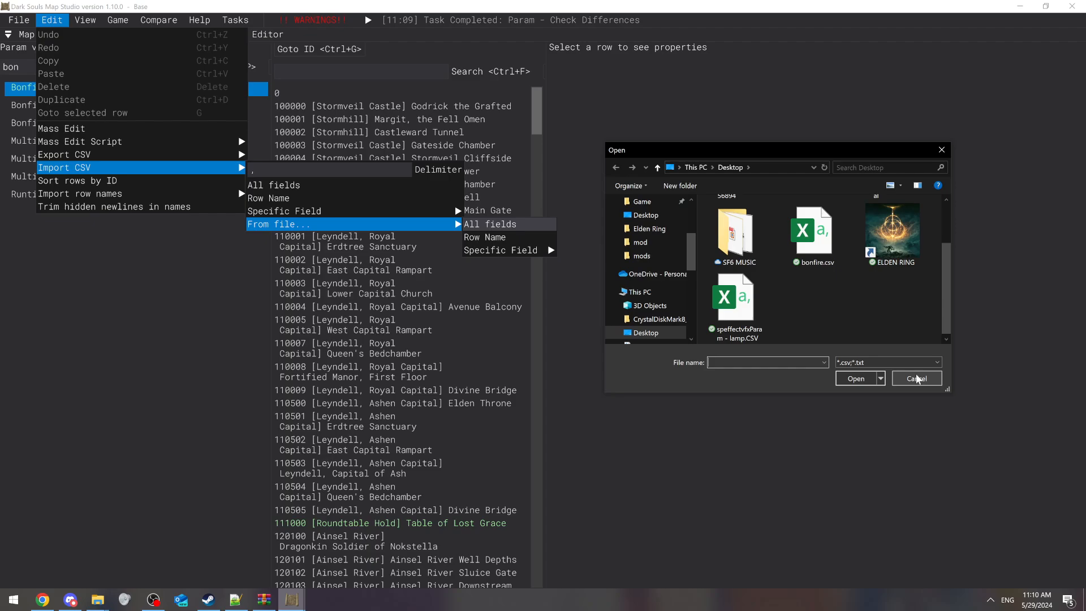
left_click(916, 378)
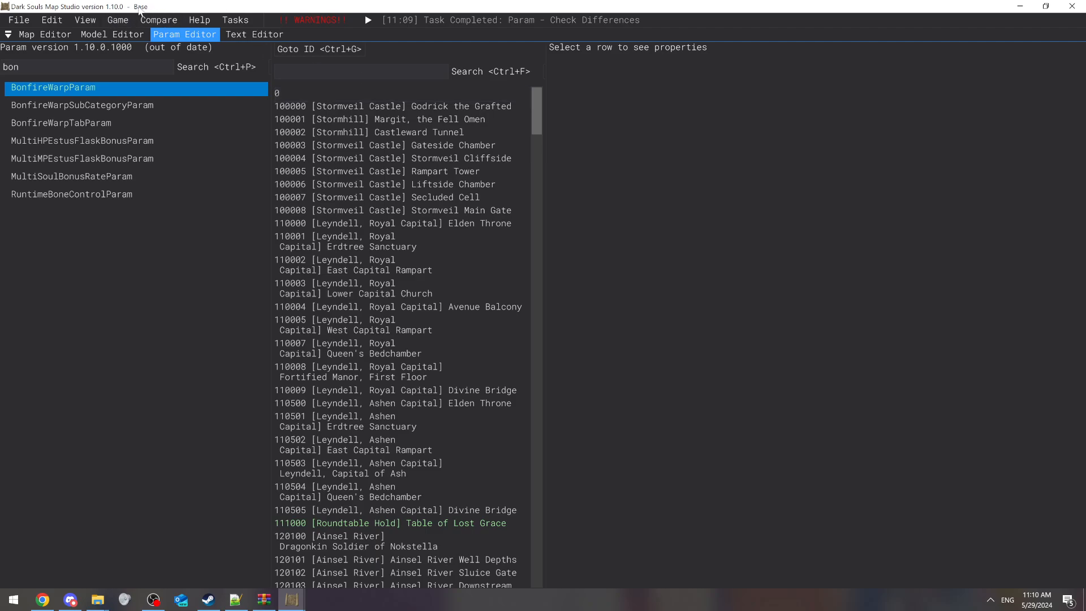
mouse_move(175, 54)
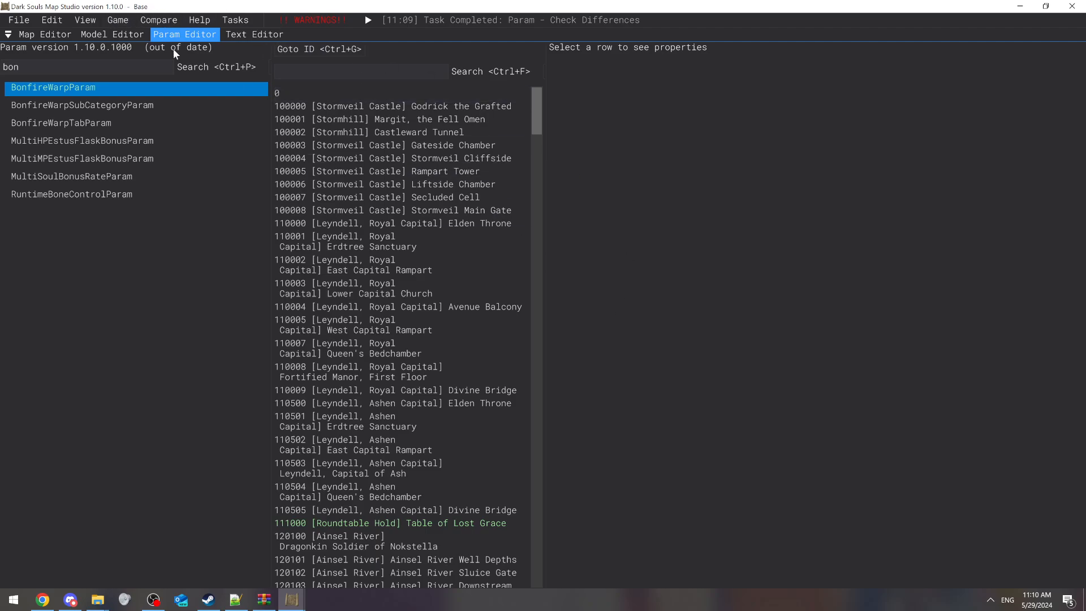
mouse_move(189, 67)
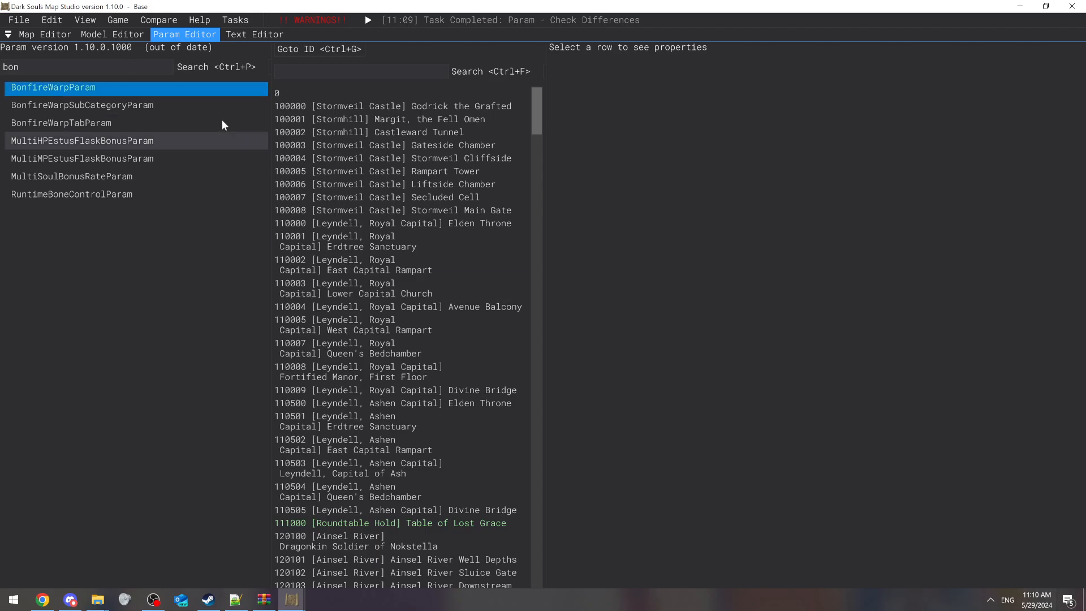
left_click(51, 20)
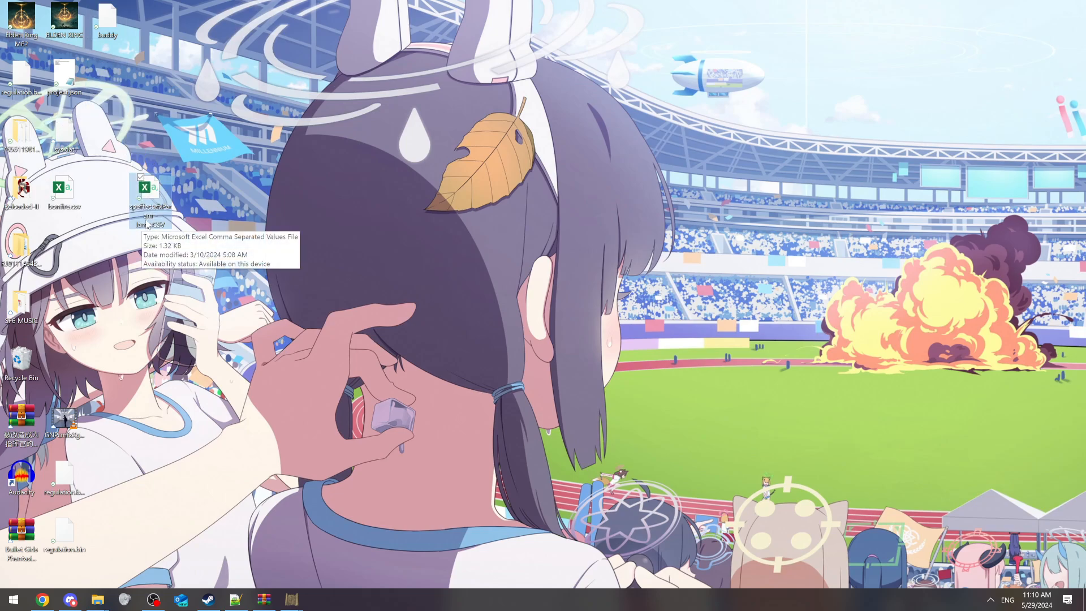
mouse_move(252, 367)
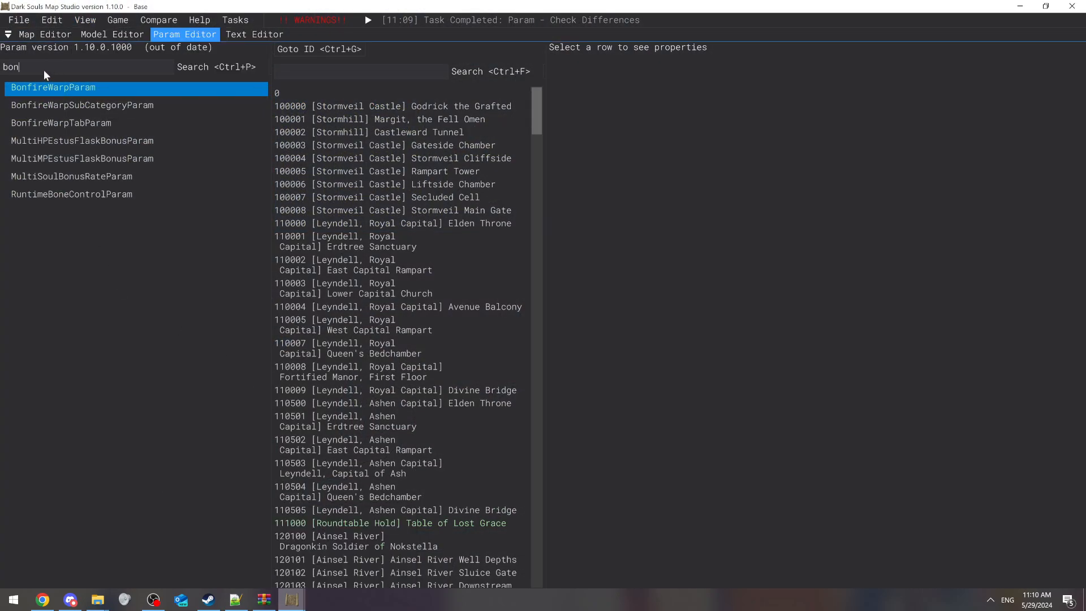
Filter by 'vfx' to show SpEffectVfxParam rows, cancel a CSV import, and go to Save All.
type("vf")
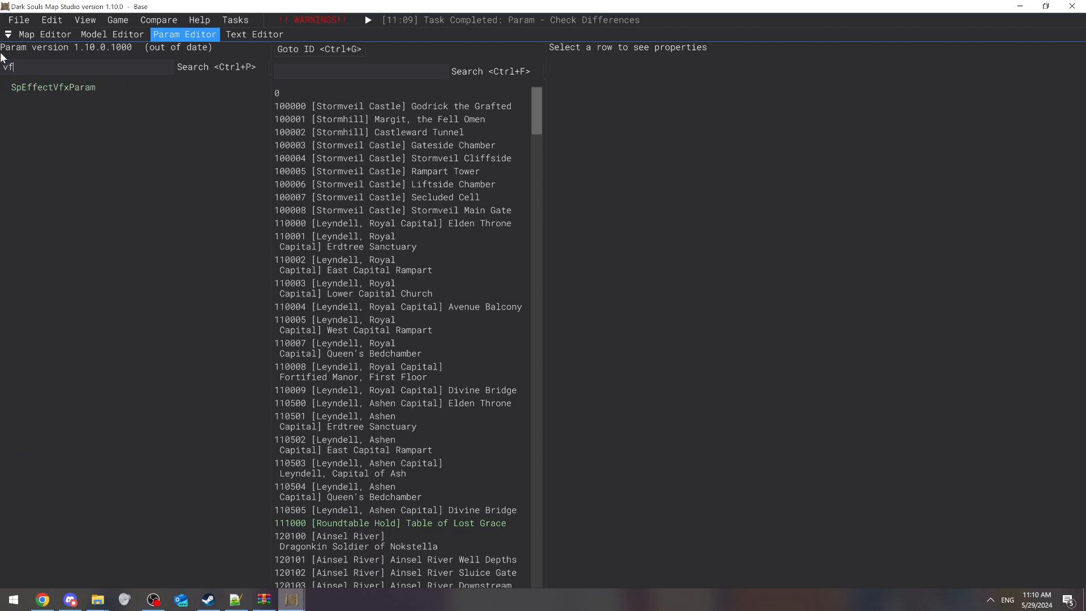
type("x")
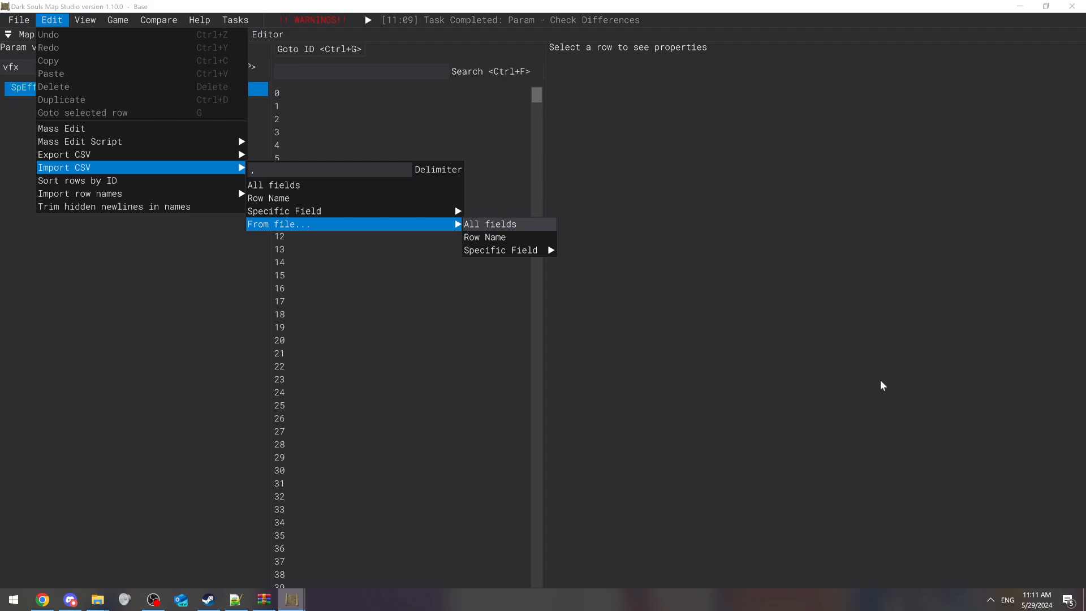
left_click(490, 224)
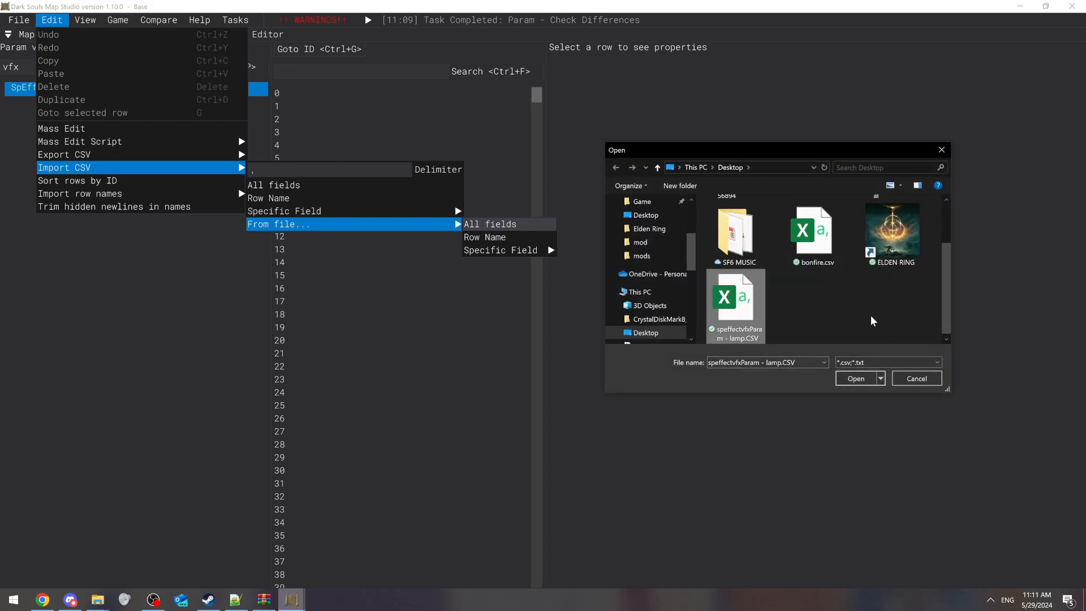
mouse_move(276, 258)
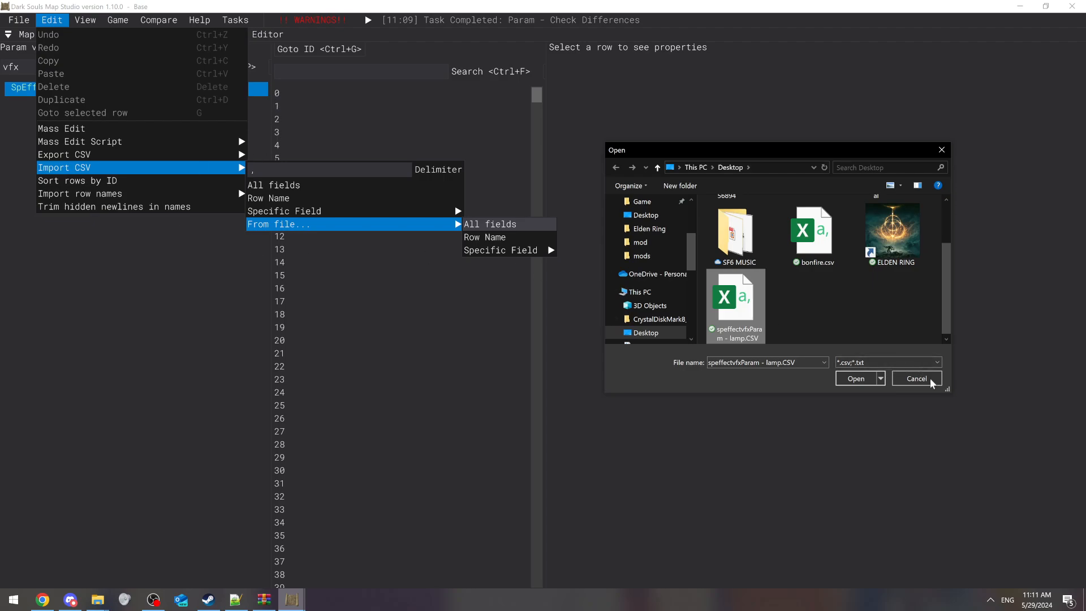
left_click(915, 378)
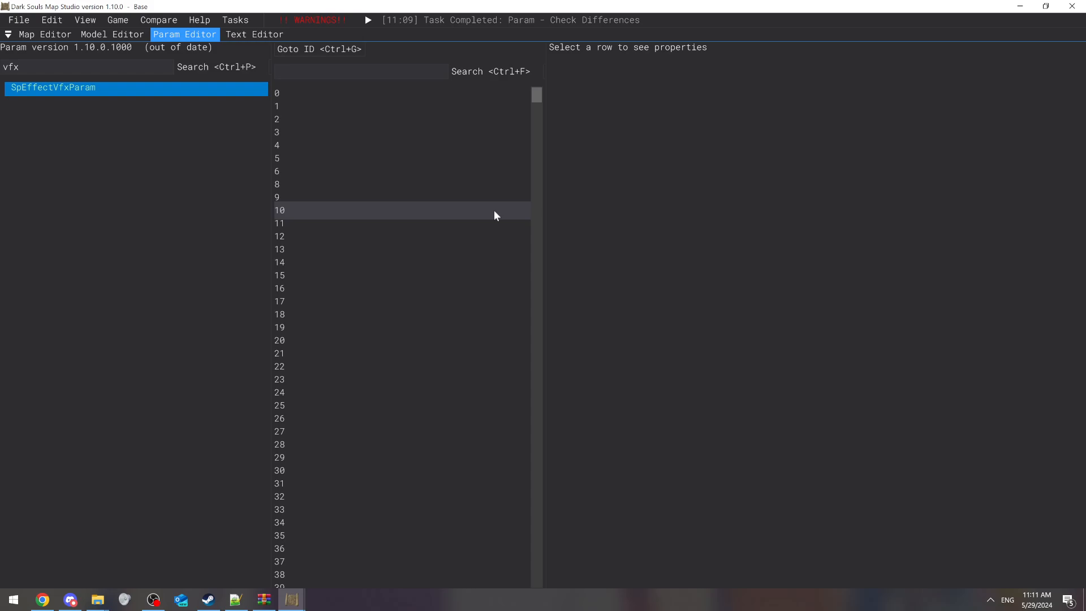
left_click(19, 19)
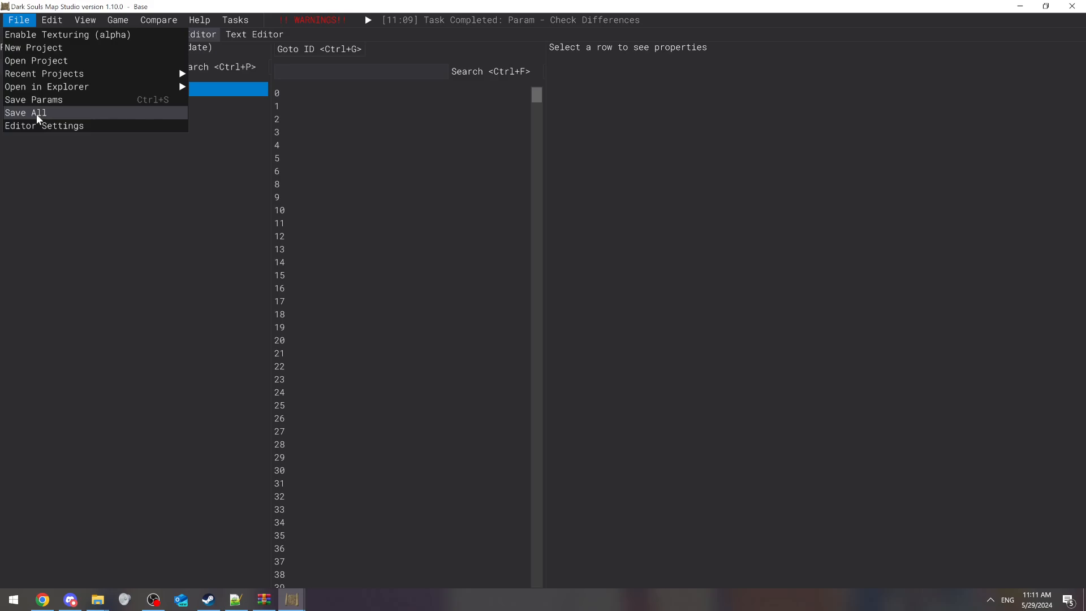
mouse_move(33, 99)
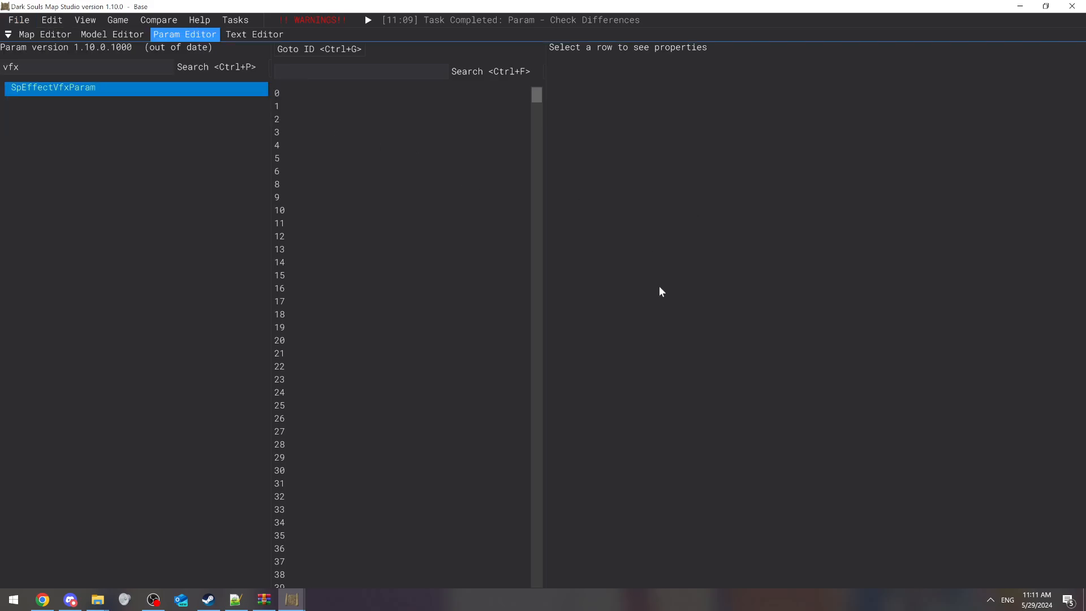
mouse_move(248, 91)
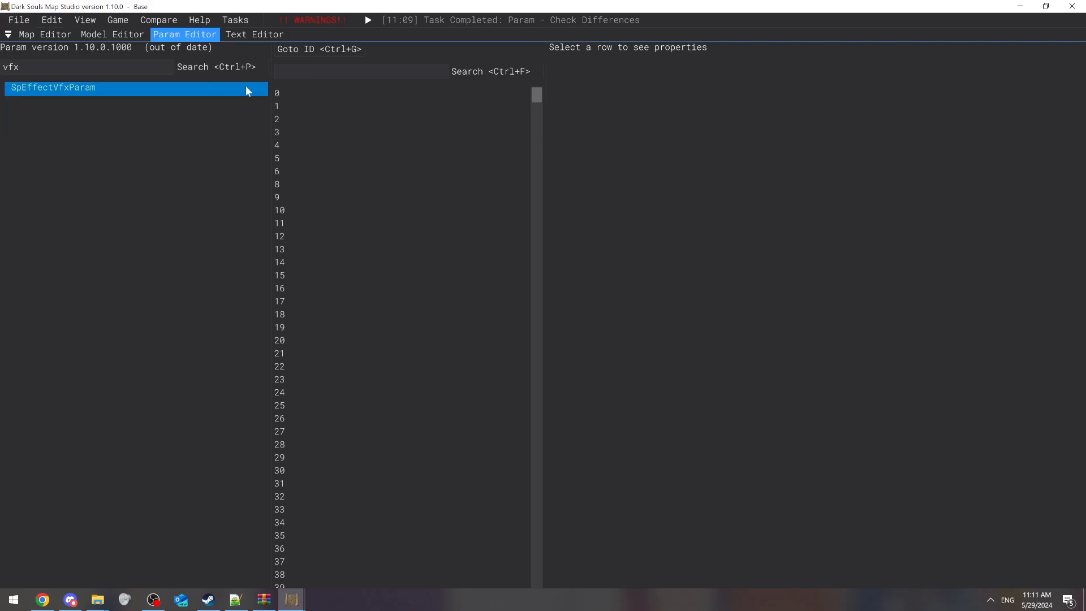